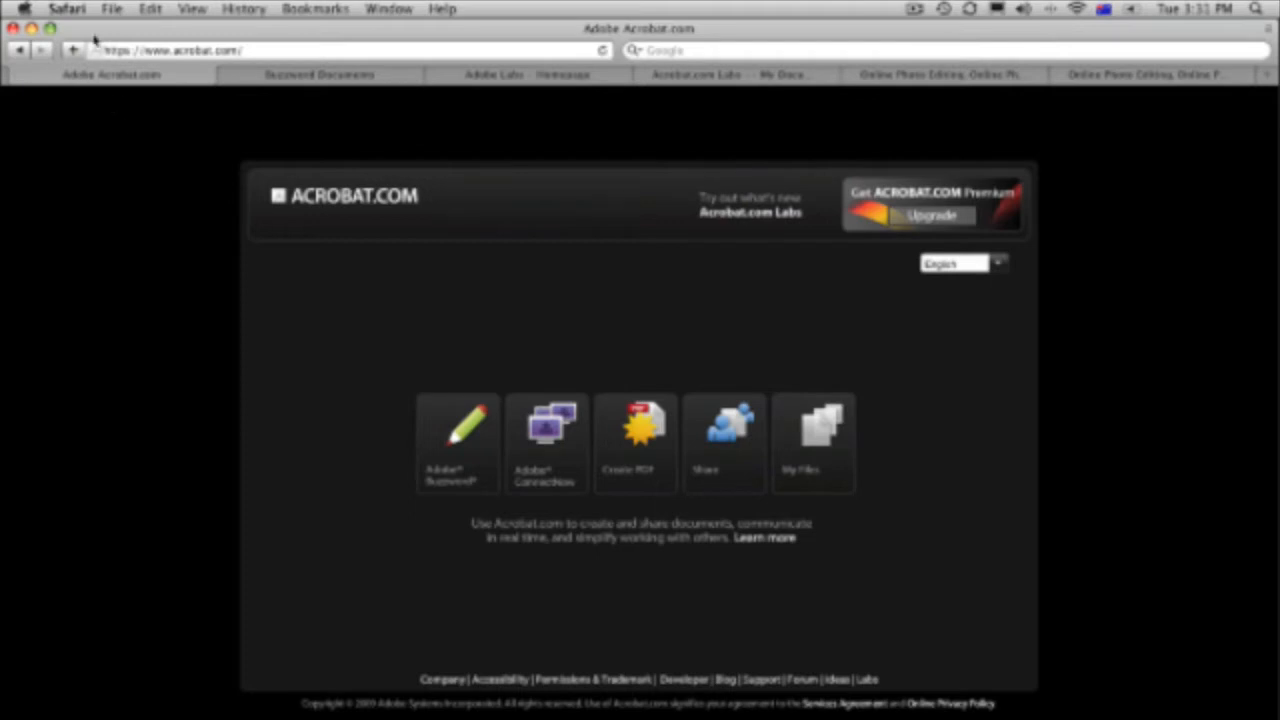
{"action": "mouse_move", "coordinate": [92, 40]}
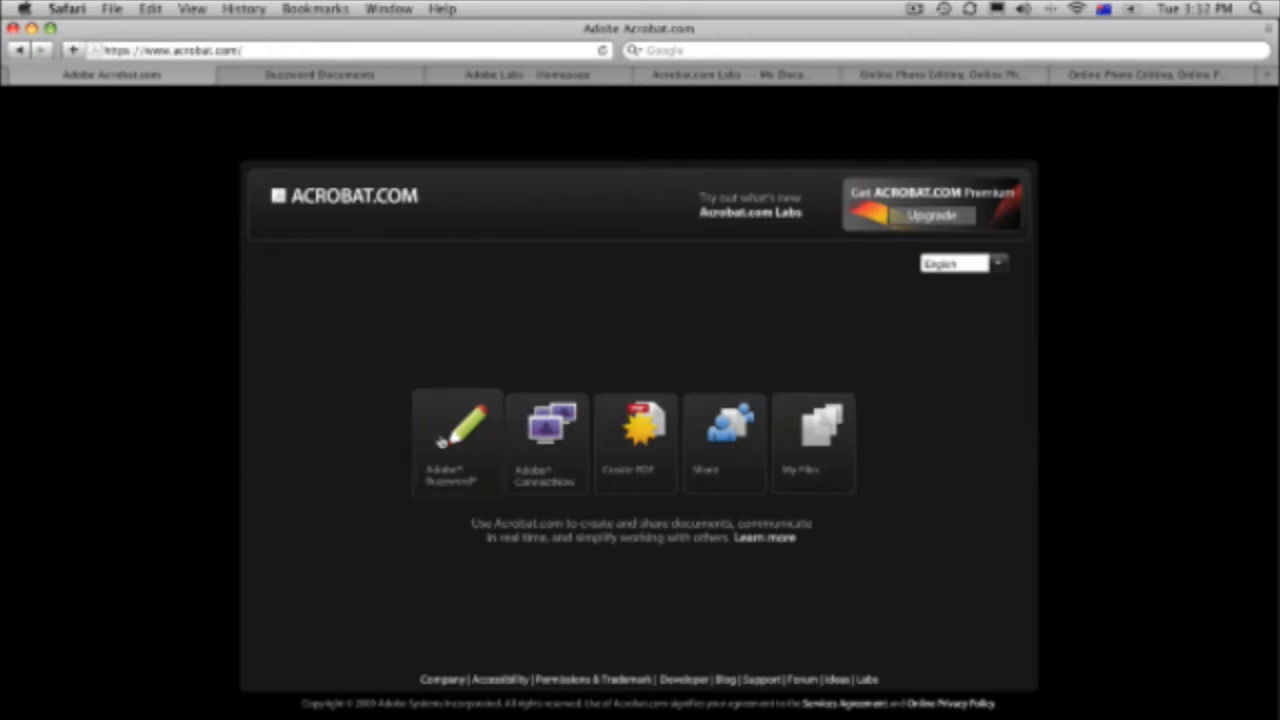
{"action": "mouse_move", "coordinate": [465, 465]}
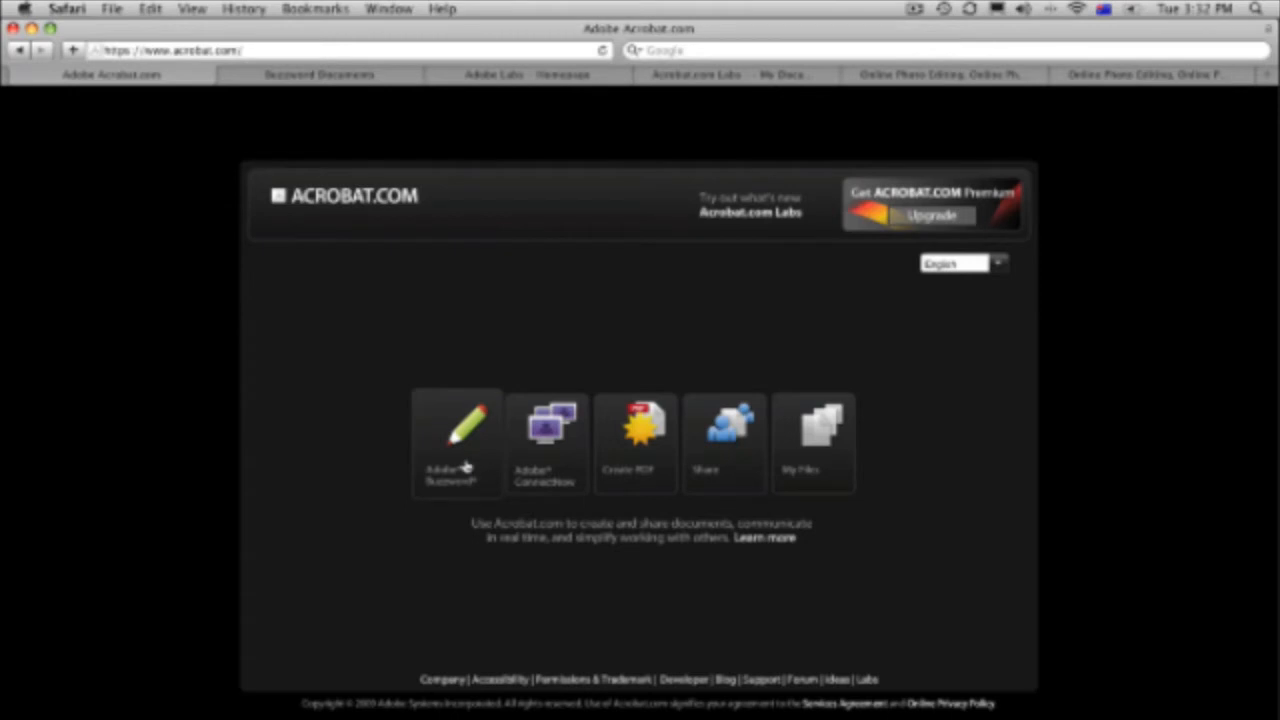
{"action": "mouse_move", "coordinate": [440, 487]}
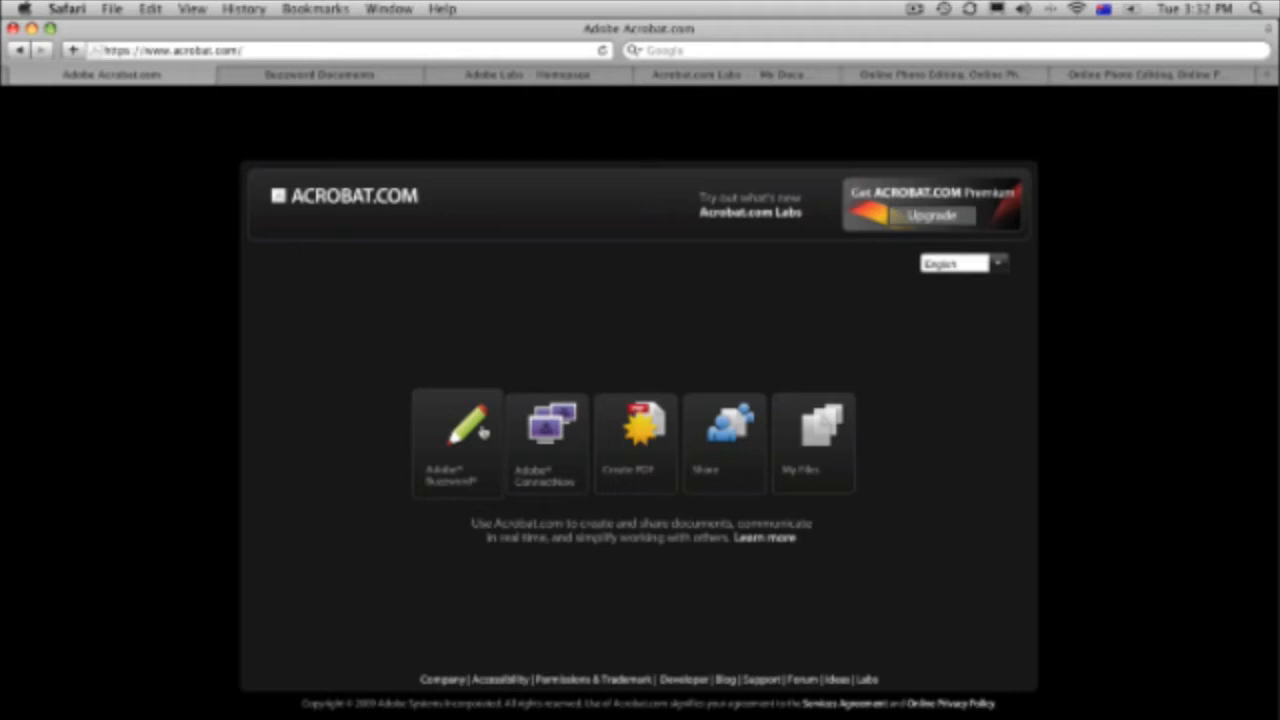
{"action": "mouse_move", "coordinate": [458, 459]}
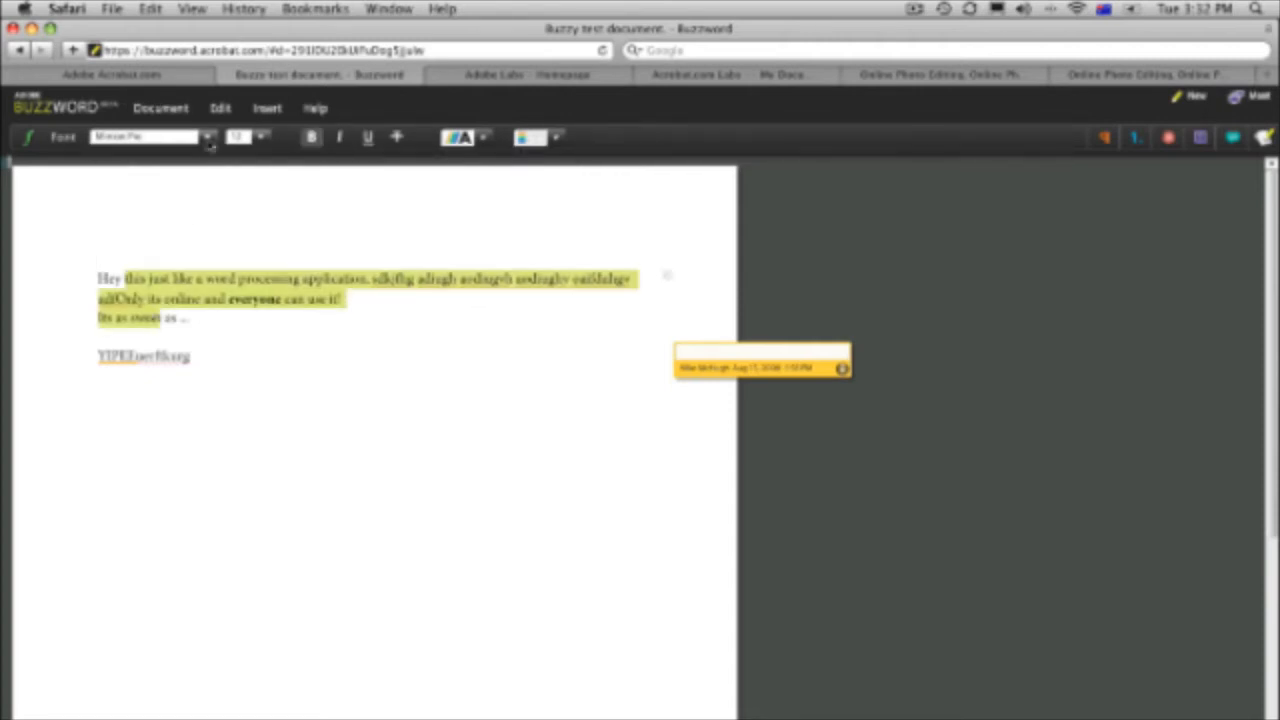
Step: Glance at the Font list, dismiss it, then open the Document command menu
{"action": "left_click", "coordinate": [208, 137]}
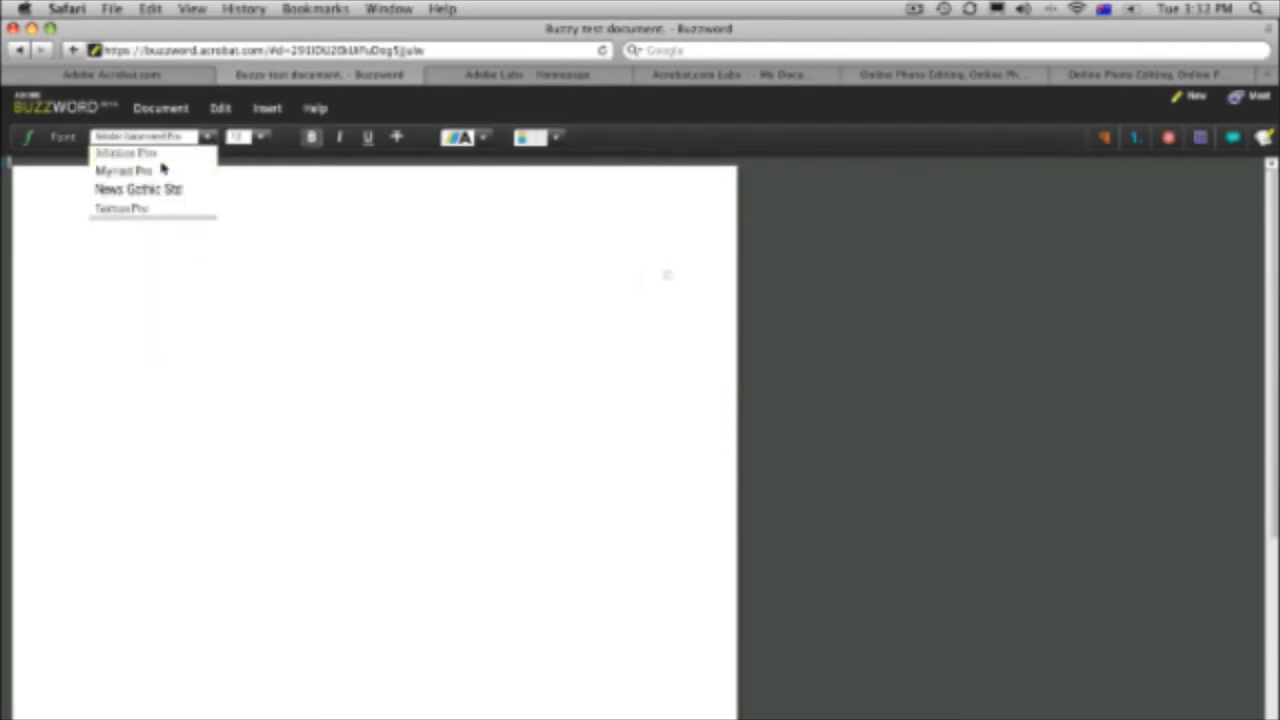
{"action": "left_click", "coordinate": [238, 137]}
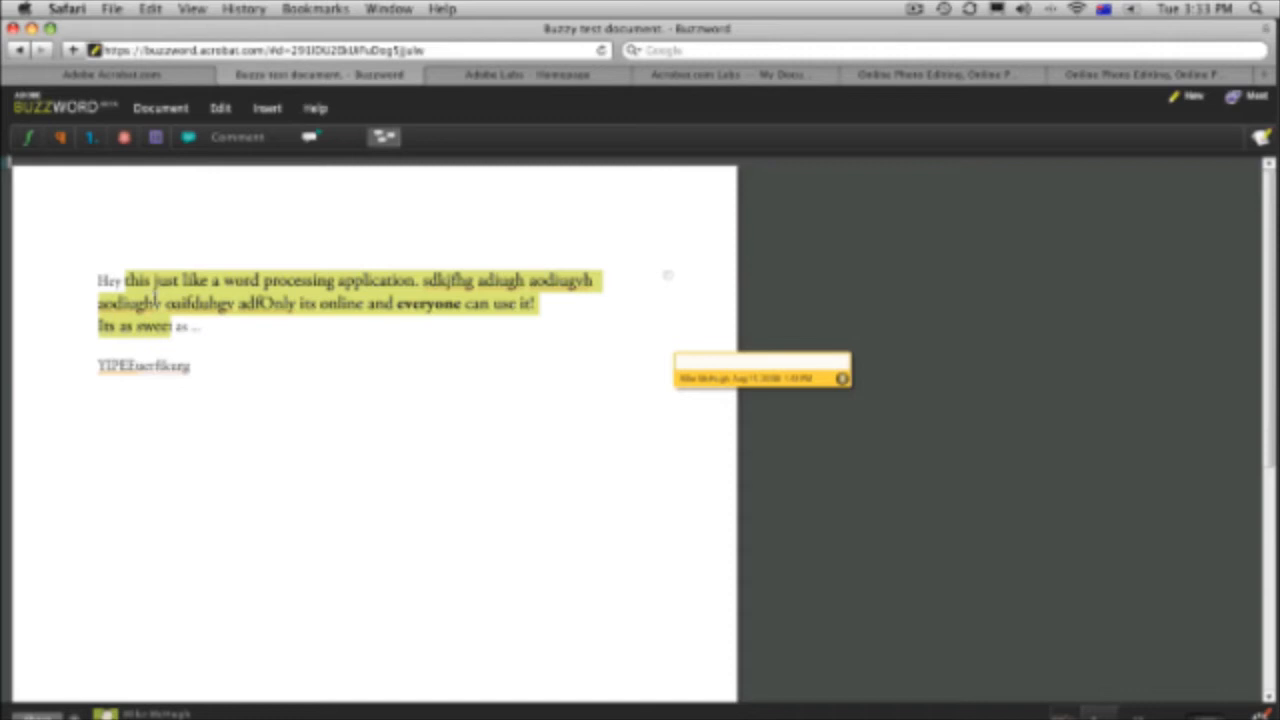
{"action": "left_click", "coordinate": [160, 108]}
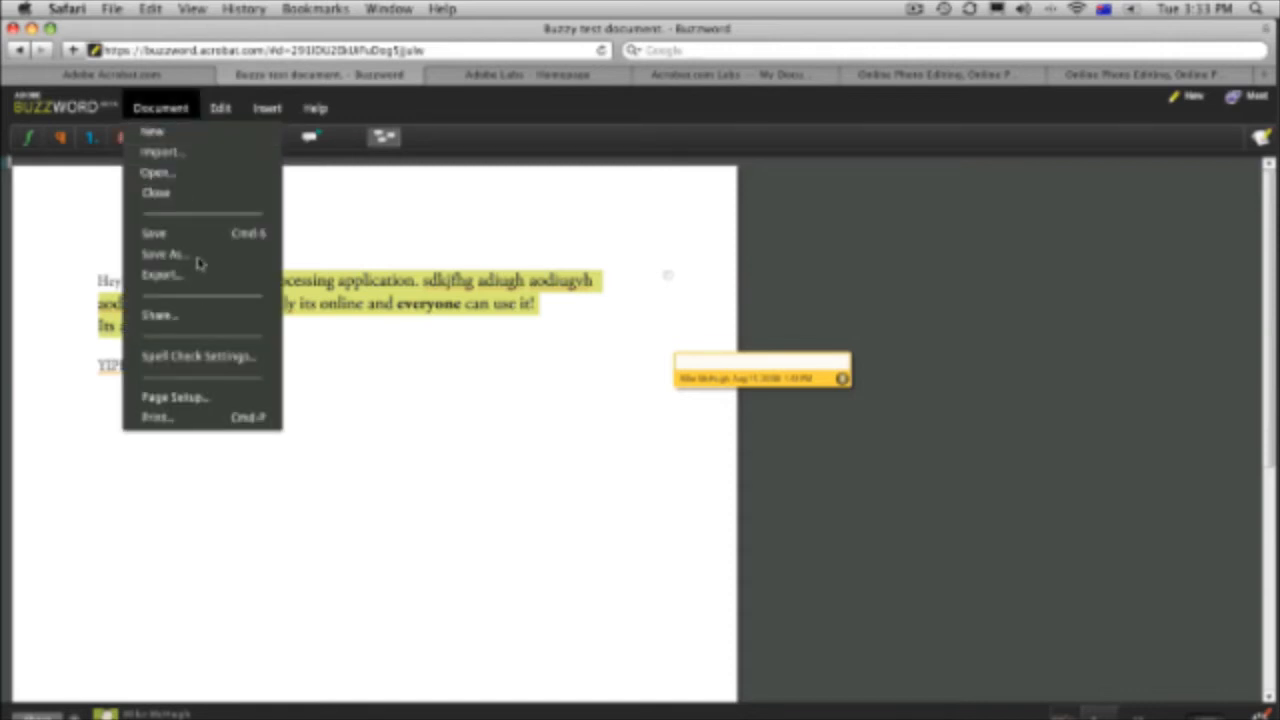
{"action": "mouse_move", "coordinate": [200, 275]}
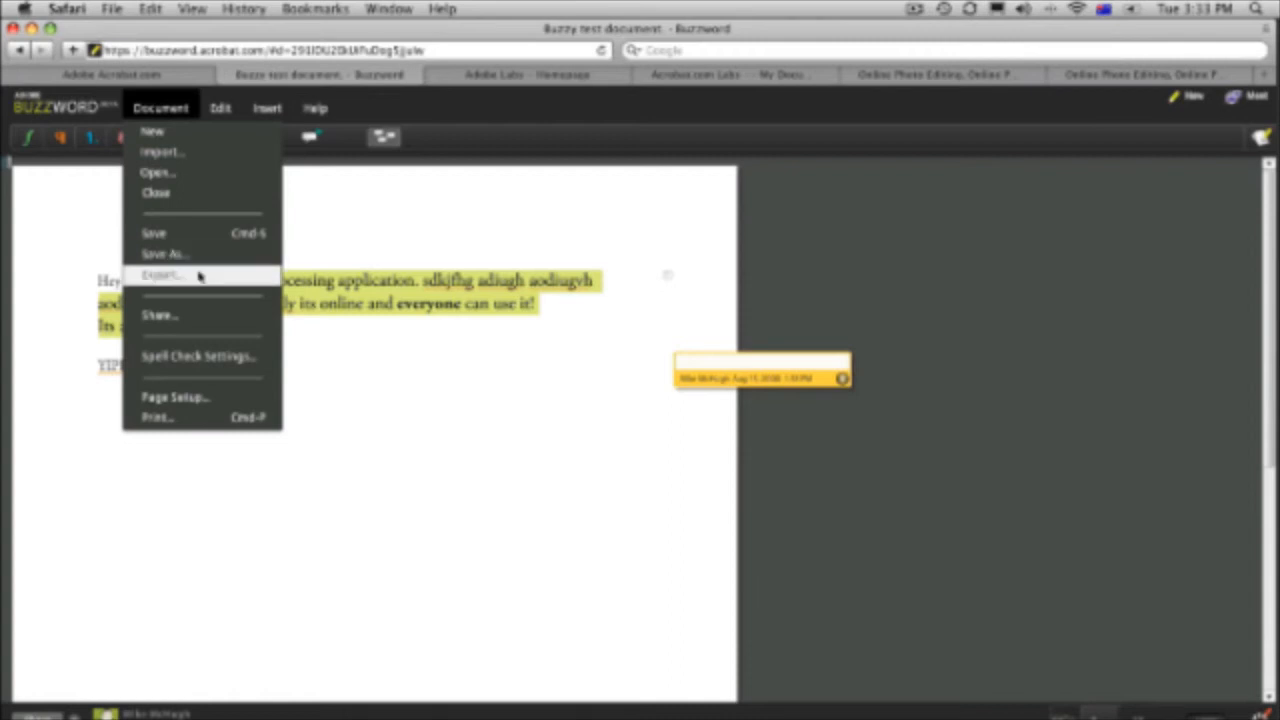
{"action": "left_click", "coordinate": [162, 274]}
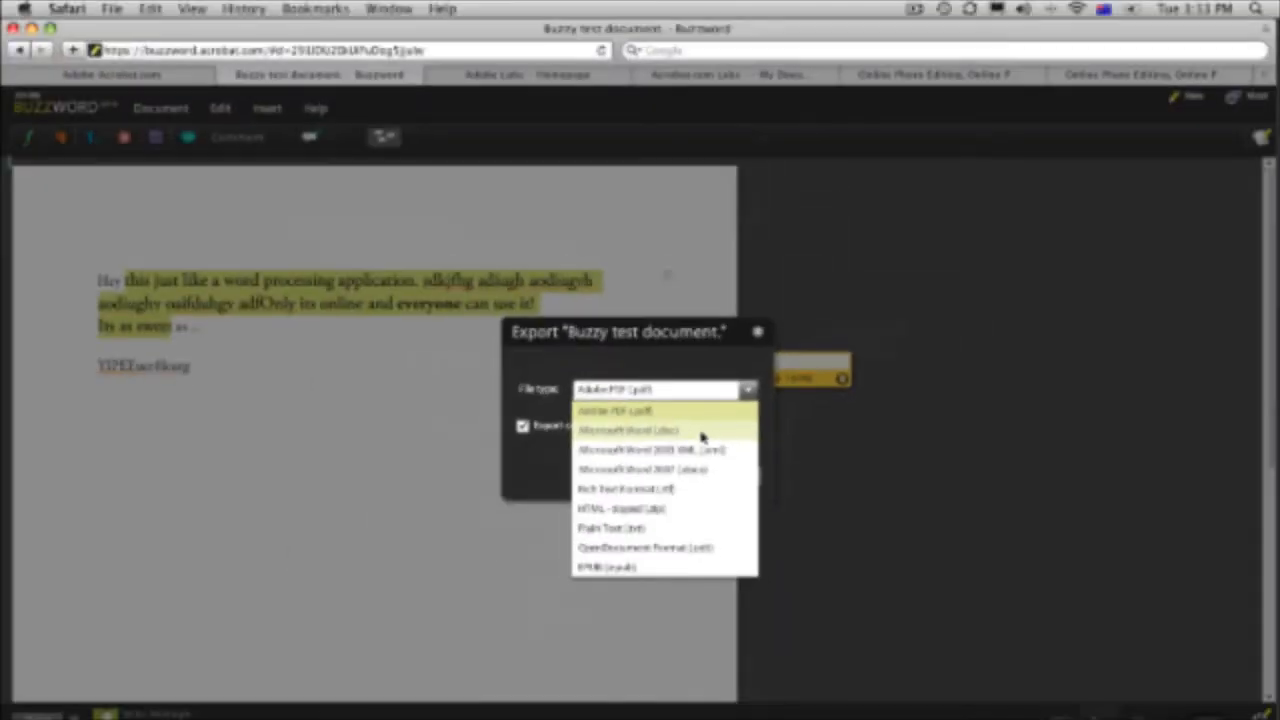
{"action": "left_click", "coordinate": [614, 410]}
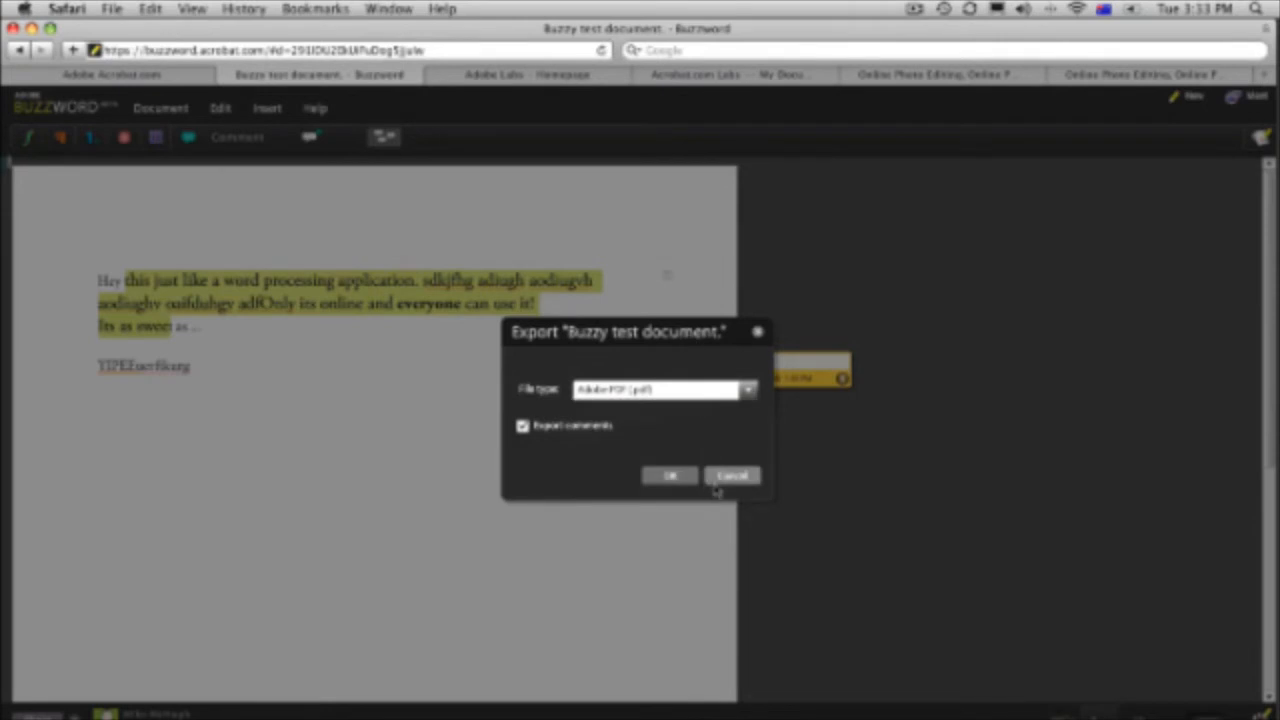
{"action": "left_click", "coordinate": [731, 475]}
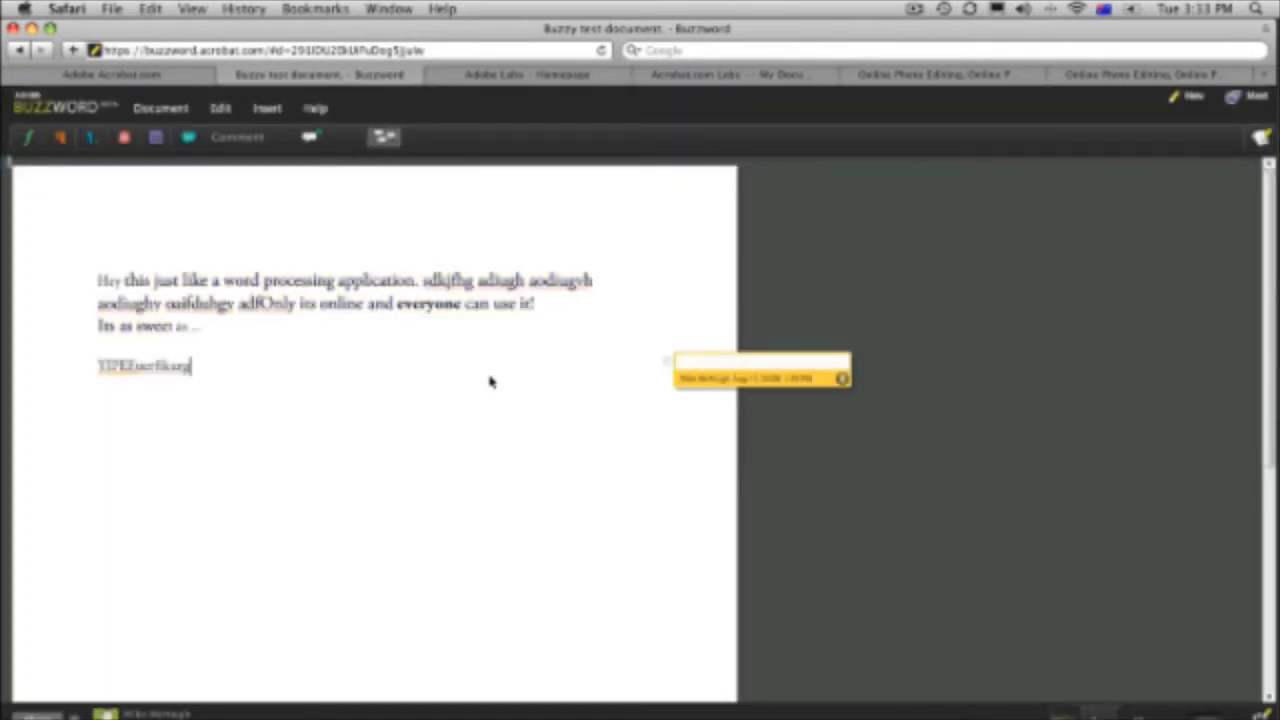
Step: Go back to the Buzzword Documents organizer through the Document menu
{"action": "left_click", "coordinate": [160, 108]}
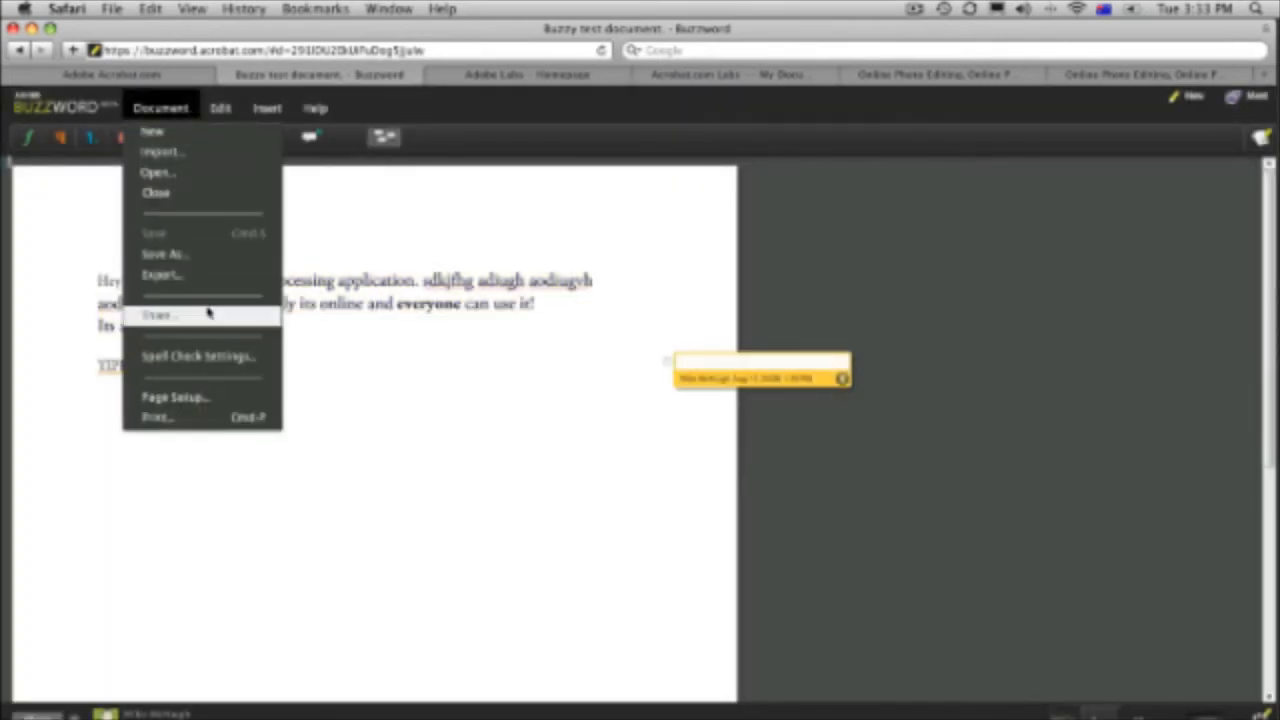
{"action": "left_click", "coordinate": [157, 172]}
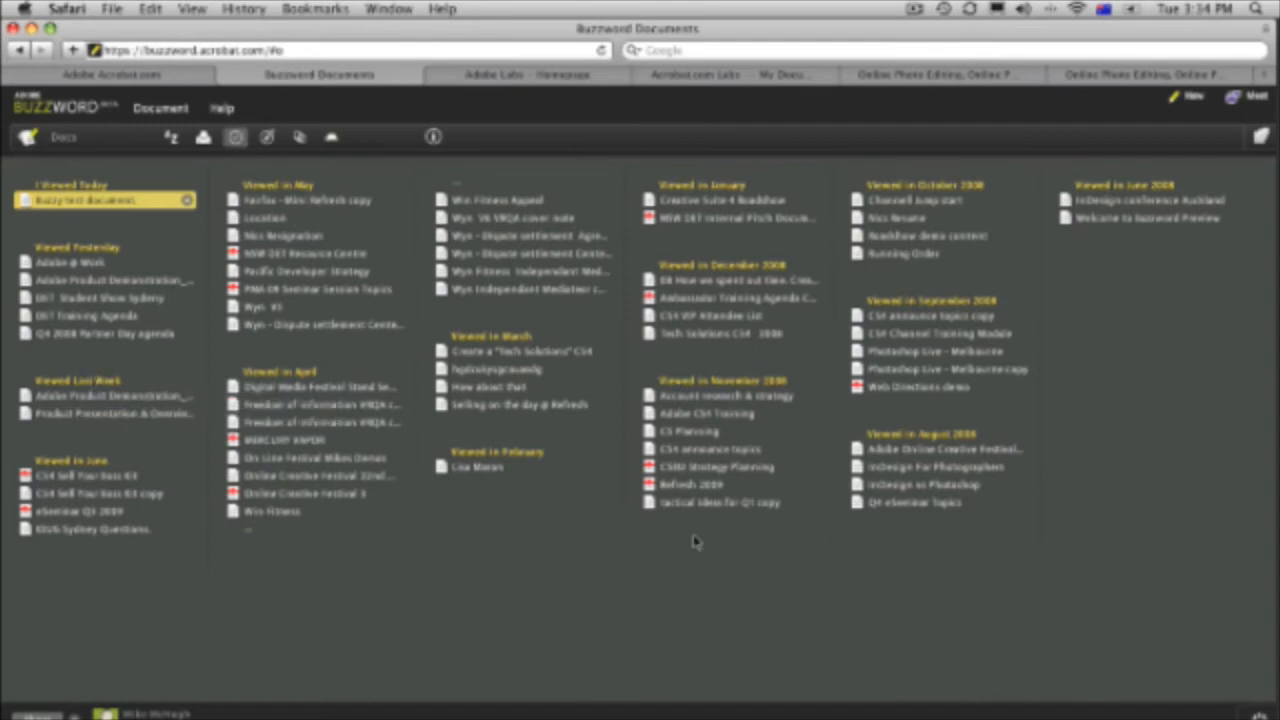
{"action": "mouse_move", "coordinate": [950, 573]}
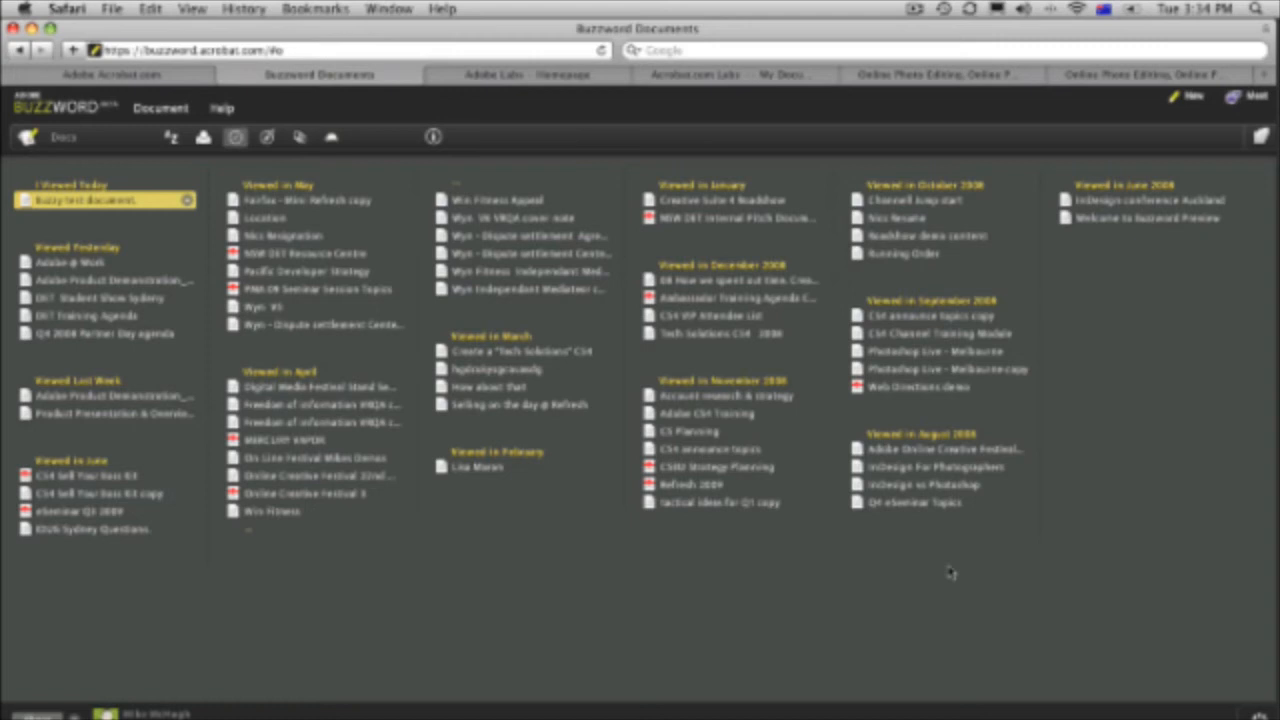
{"action": "mouse_move", "coordinate": [798, 573]}
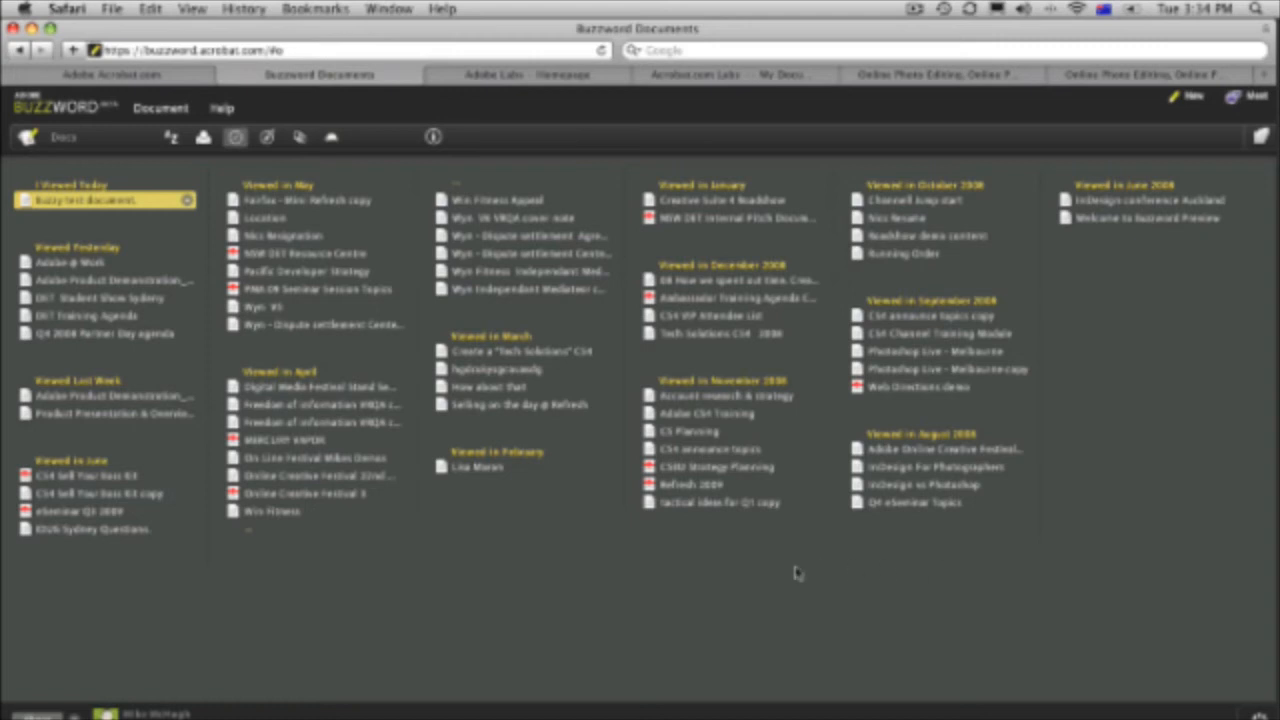
{"action": "mouse_move", "coordinate": [632, 568]}
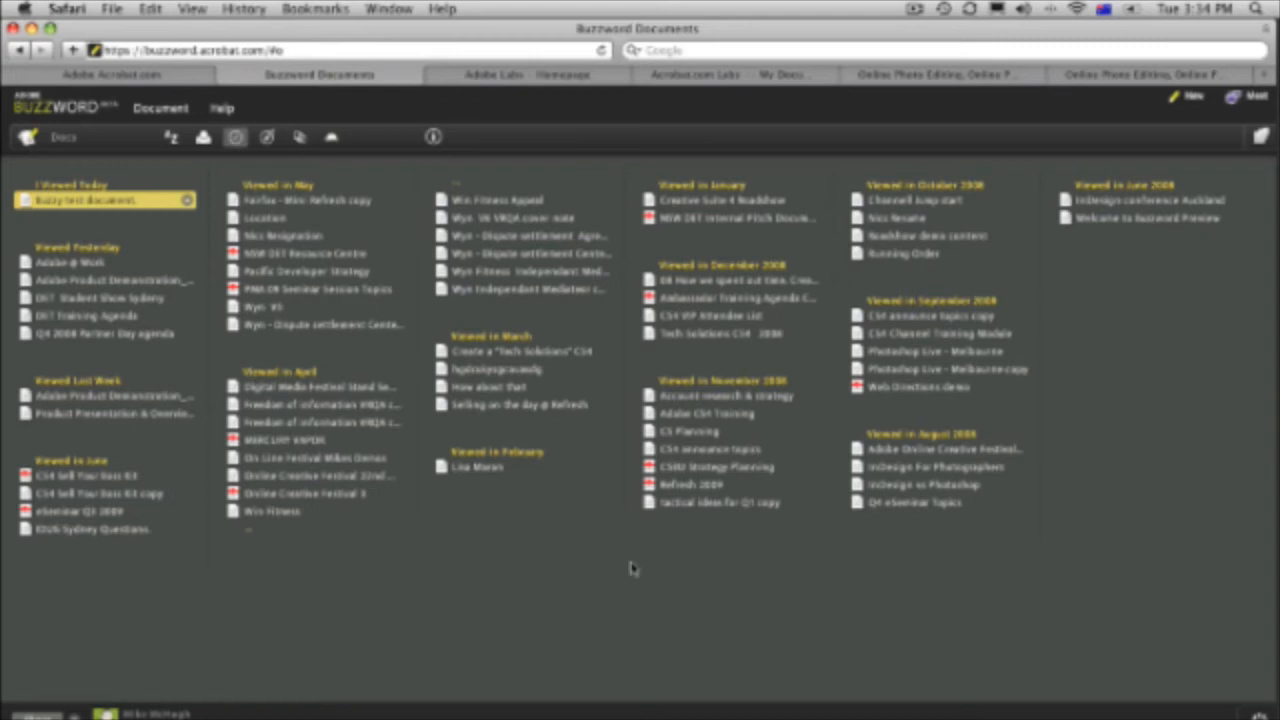
{"action": "mouse_move", "coordinate": [152, 85]}
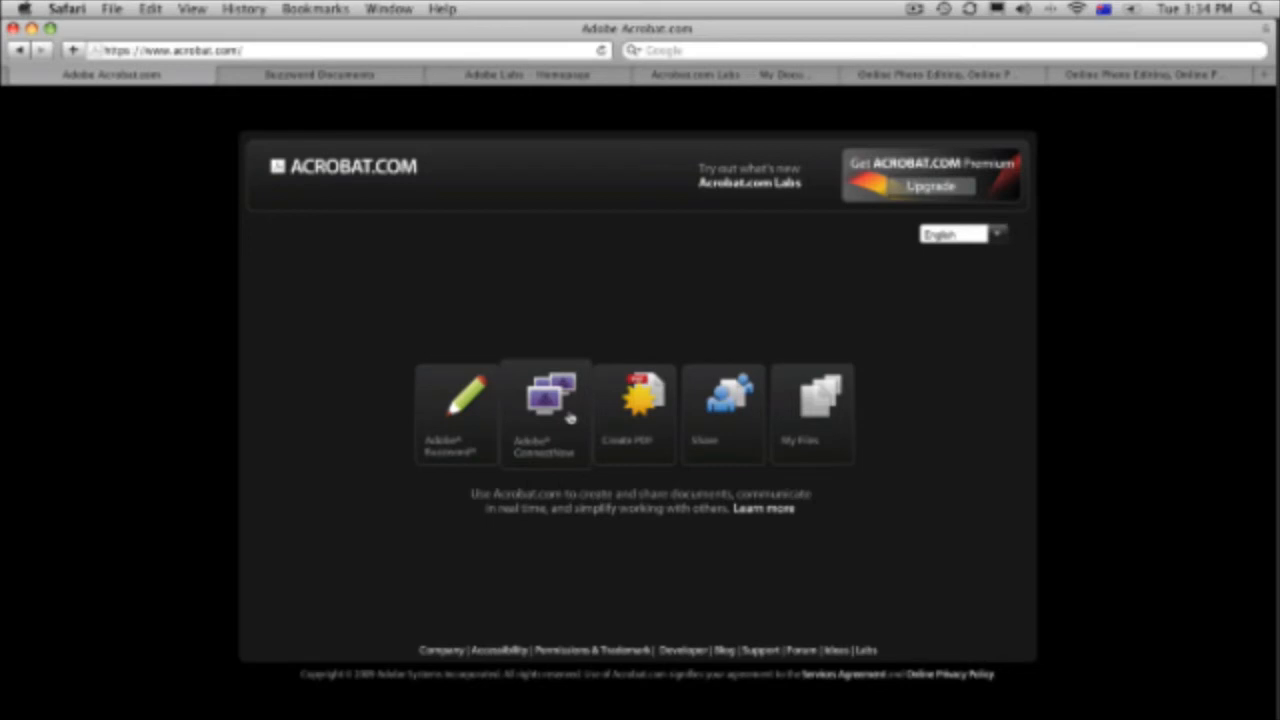
{"action": "mouse_move", "coordinate": [635, 410]}
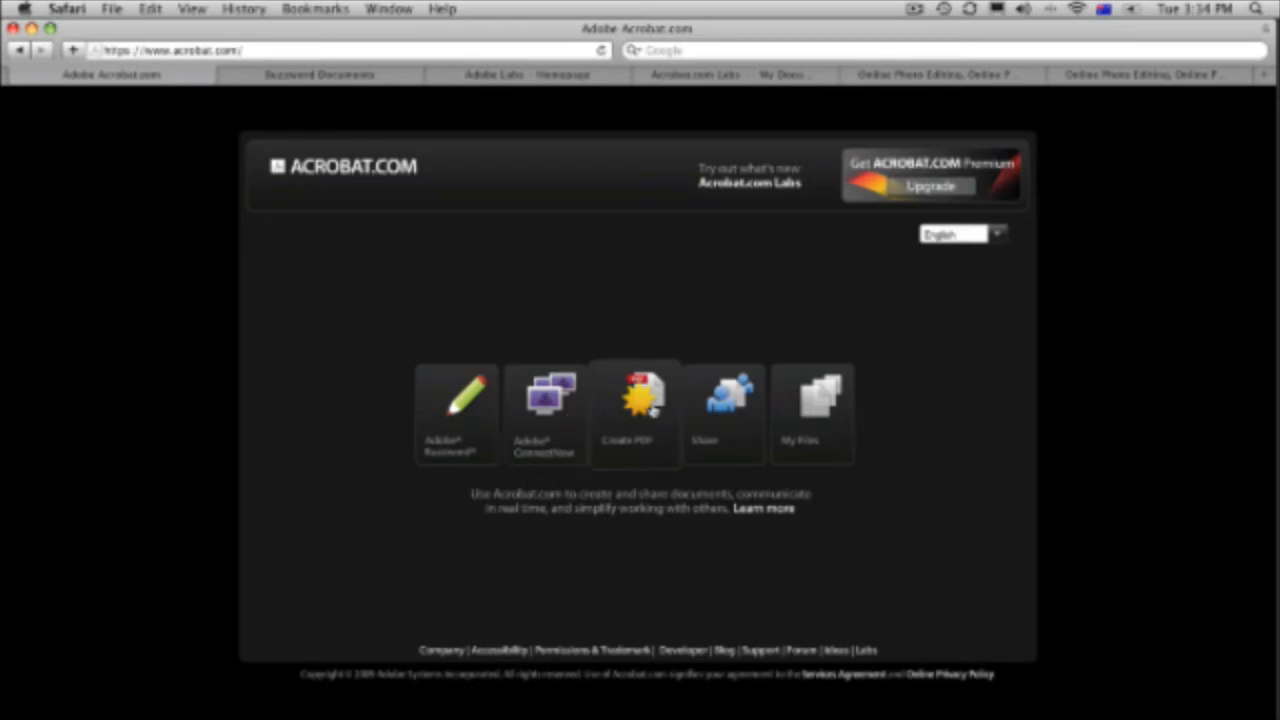
Step: Launch the Create PDF service from its Acrobat.com home page tile
{"action": "left_click", "coordinate": [634, 400]}
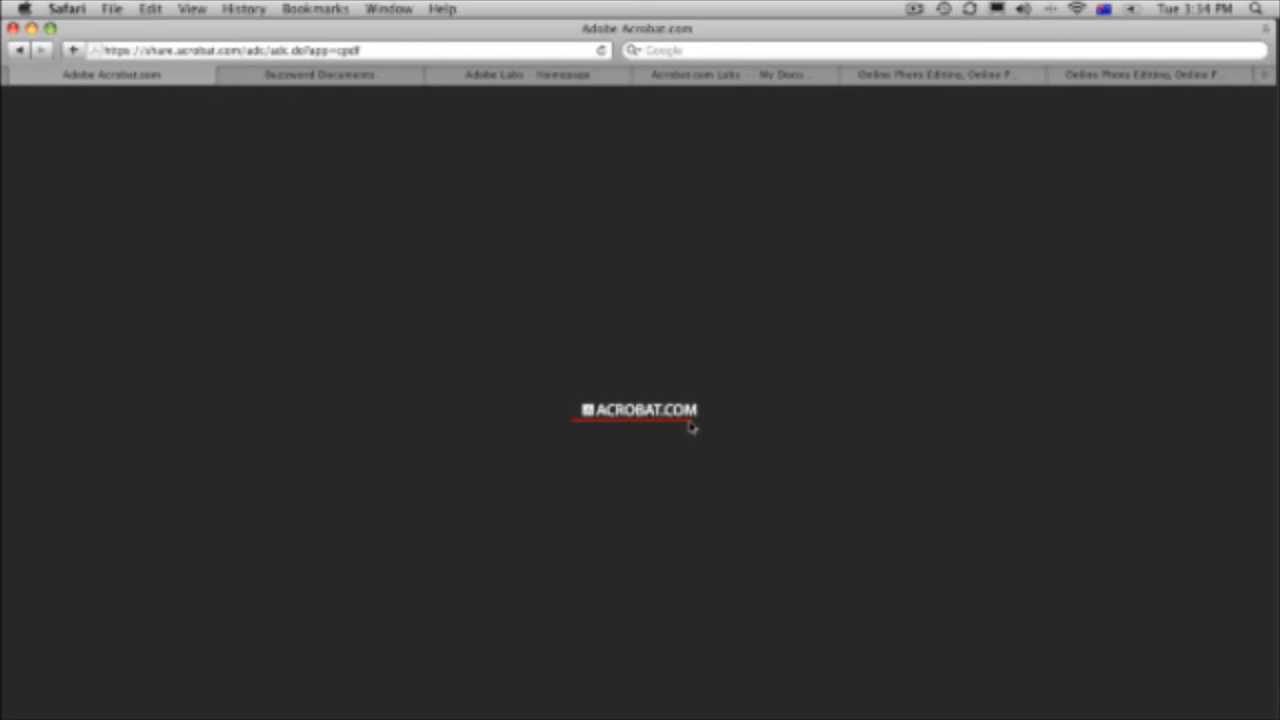
{"action": "mouse_move", "coordinate": [678, 422]}
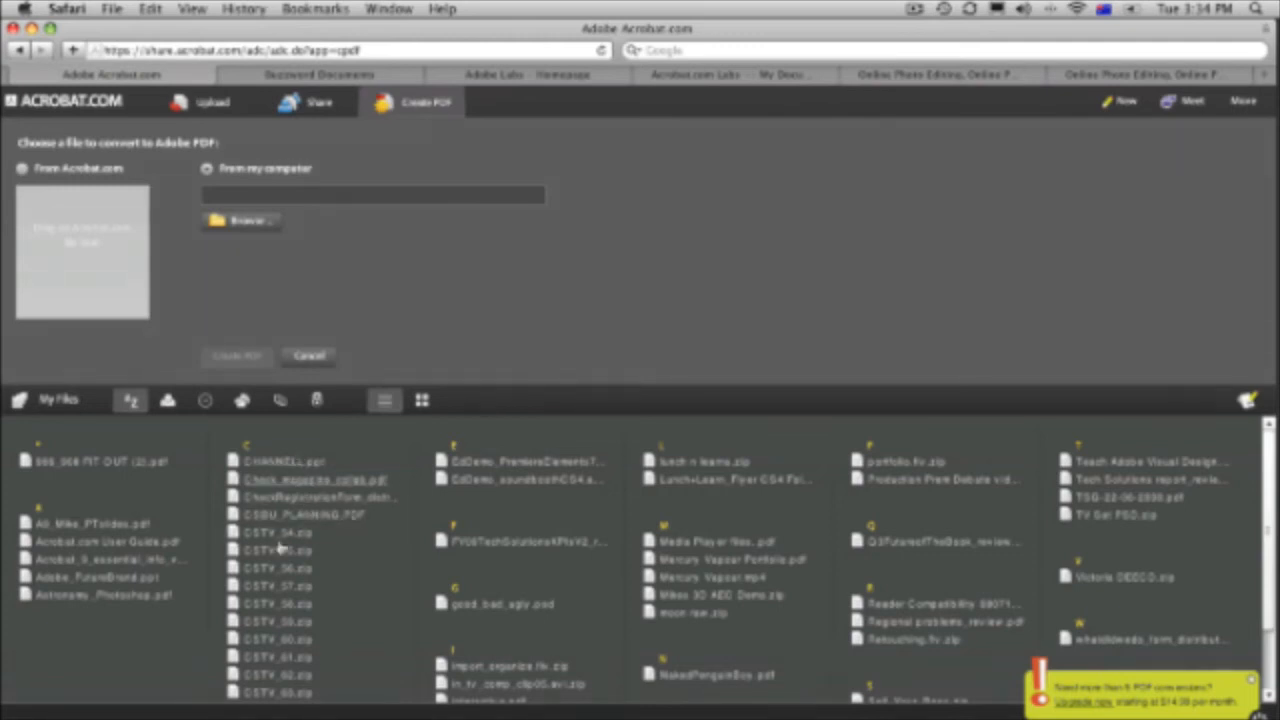
{"action": "left_click", "coordinate": [280, 550]}
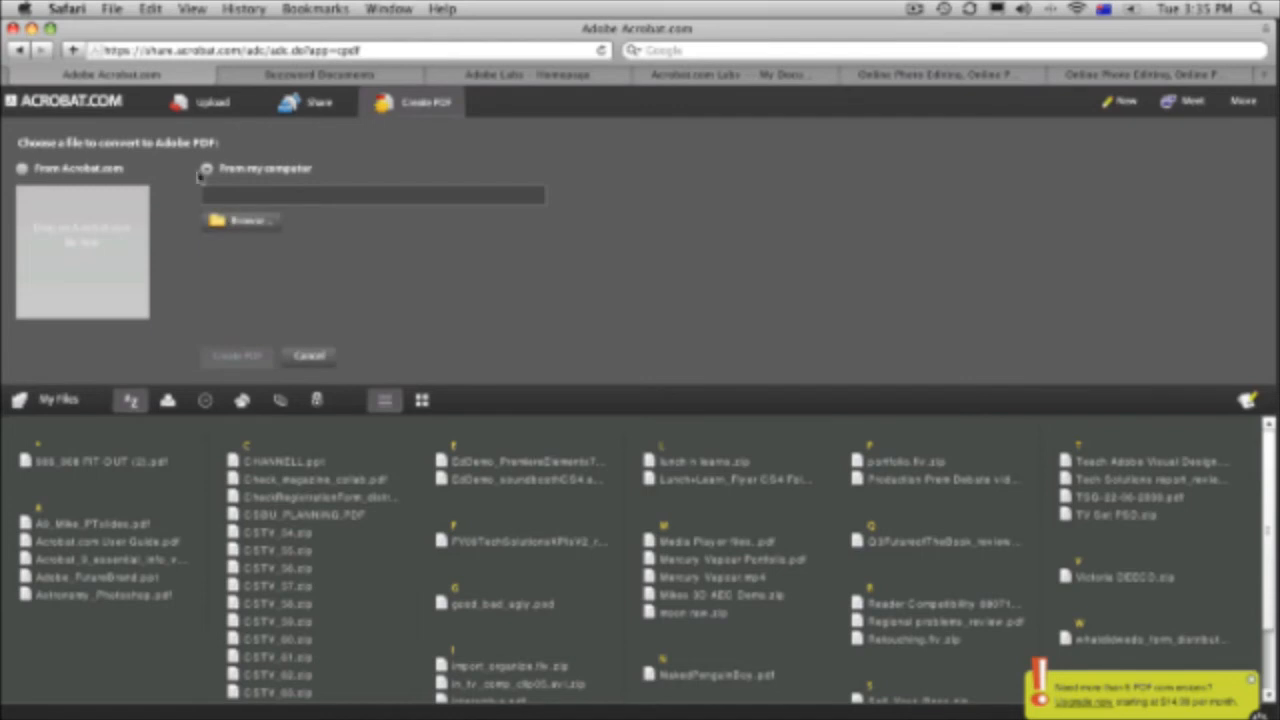
{"action": "mouse_move", "coordinate": [450, 205]}
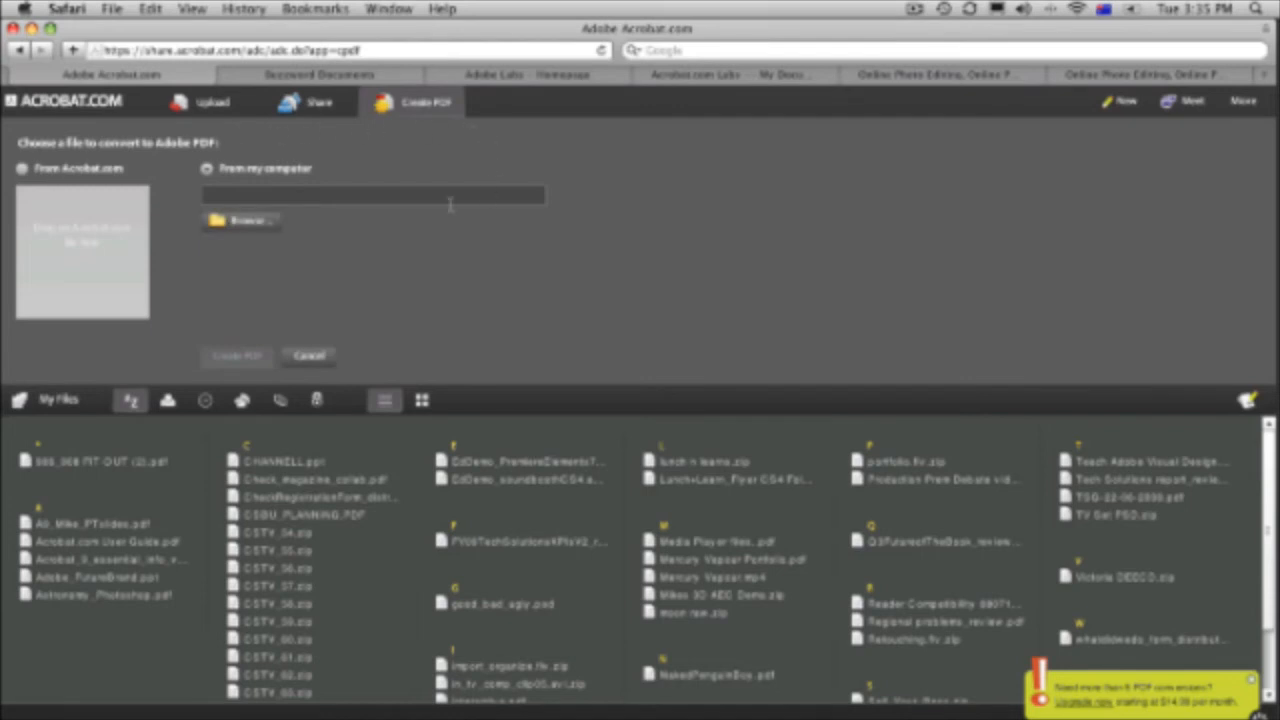
{"action": "mouse_move", "coordinate": [682, 432]}
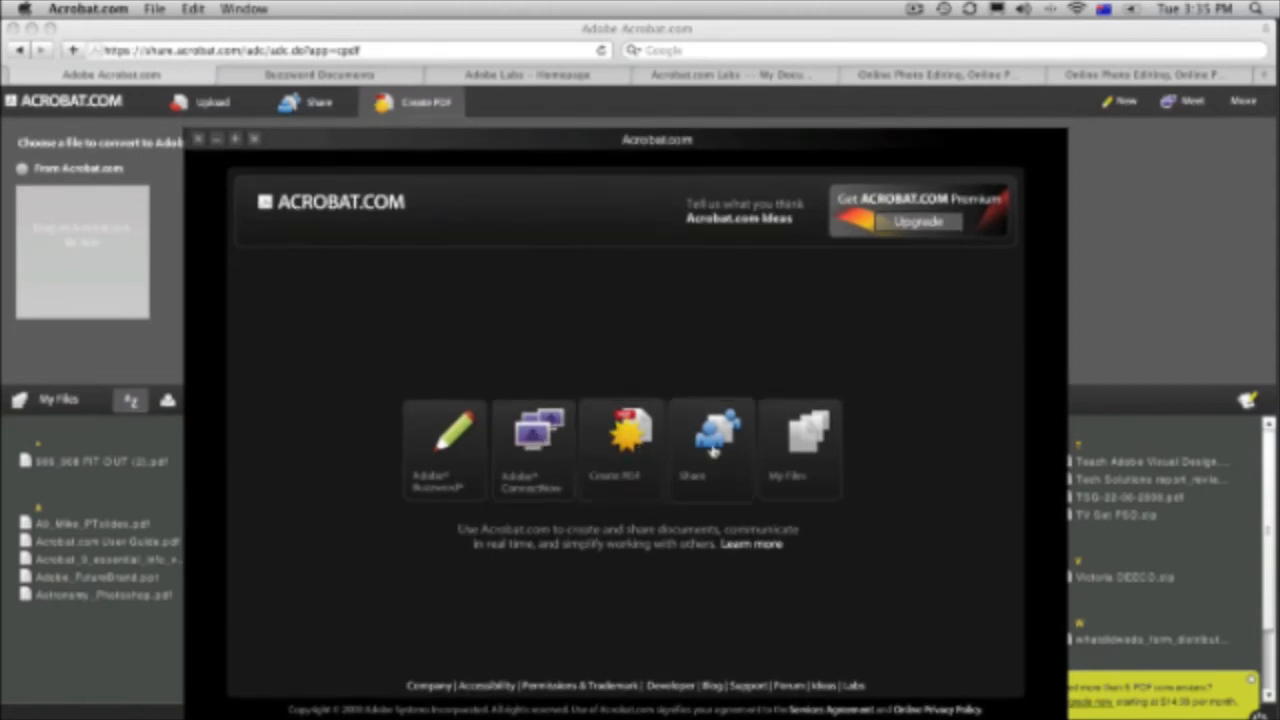
{"action": "mouse_move", "coordinate": [897, 520]}
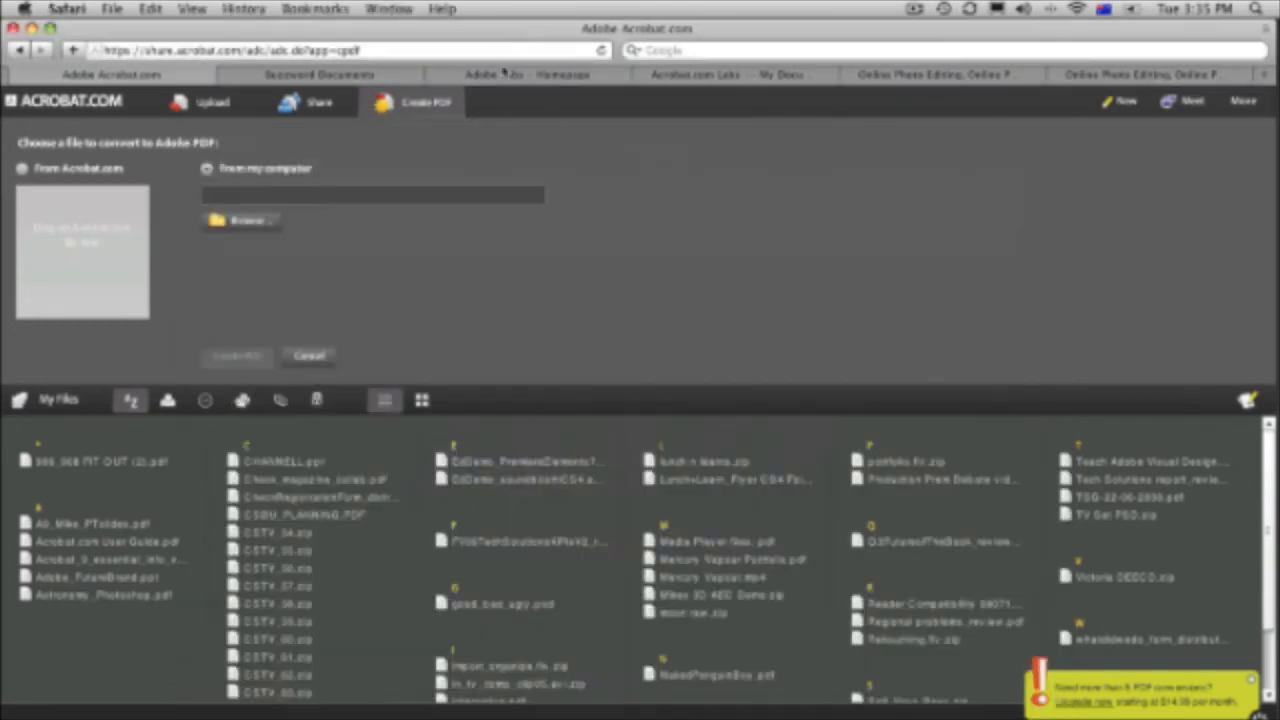
Step: Switch to the Adobe Labs homepage tab
{"action": "left_click", "coordinate": [527, 74]}
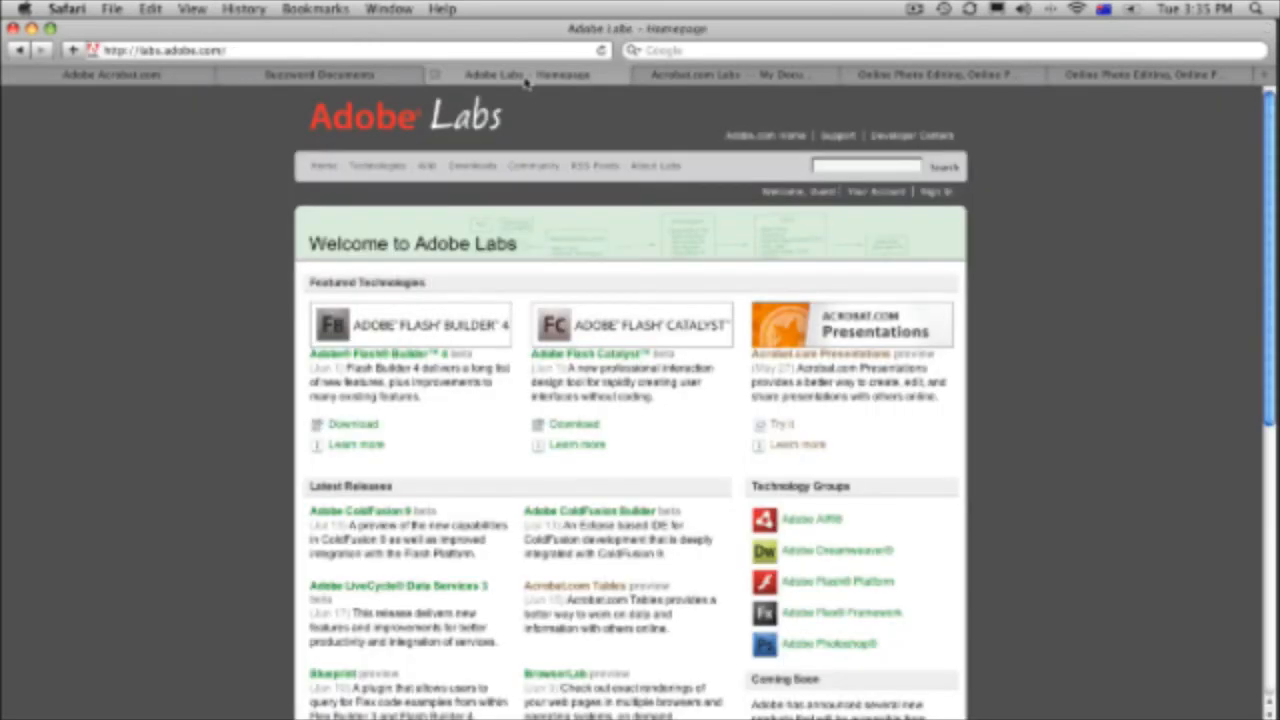
{"action": "mouse_move", "coordinate": [520, 85]}
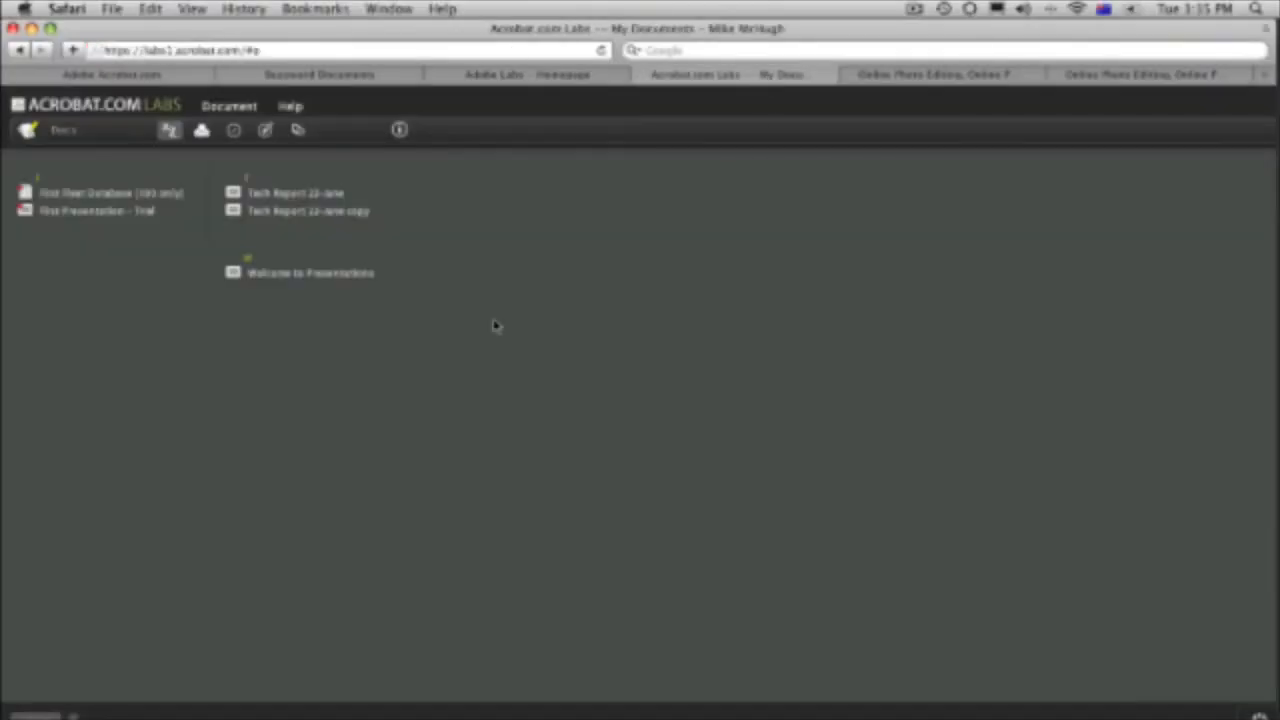
{"action": "left_click", "coordinate": [97, 210]}
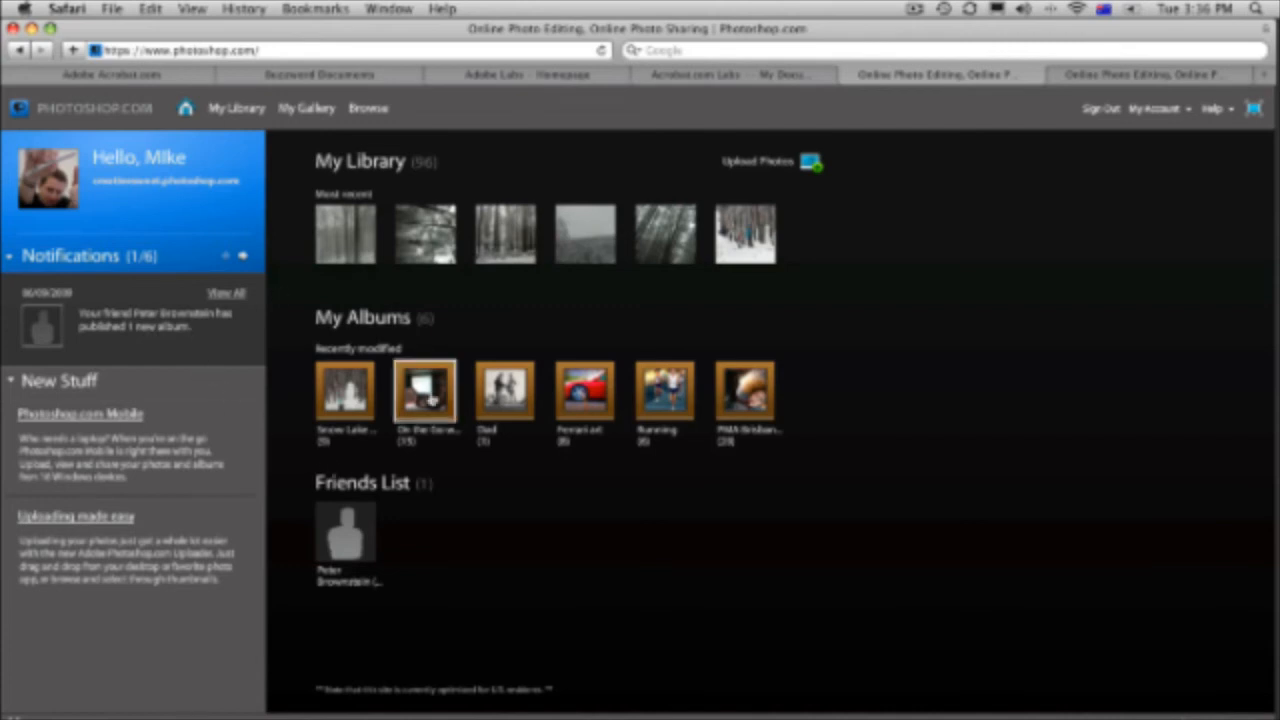
{"action": "mouse_move", "coordinate": [345, 233]}
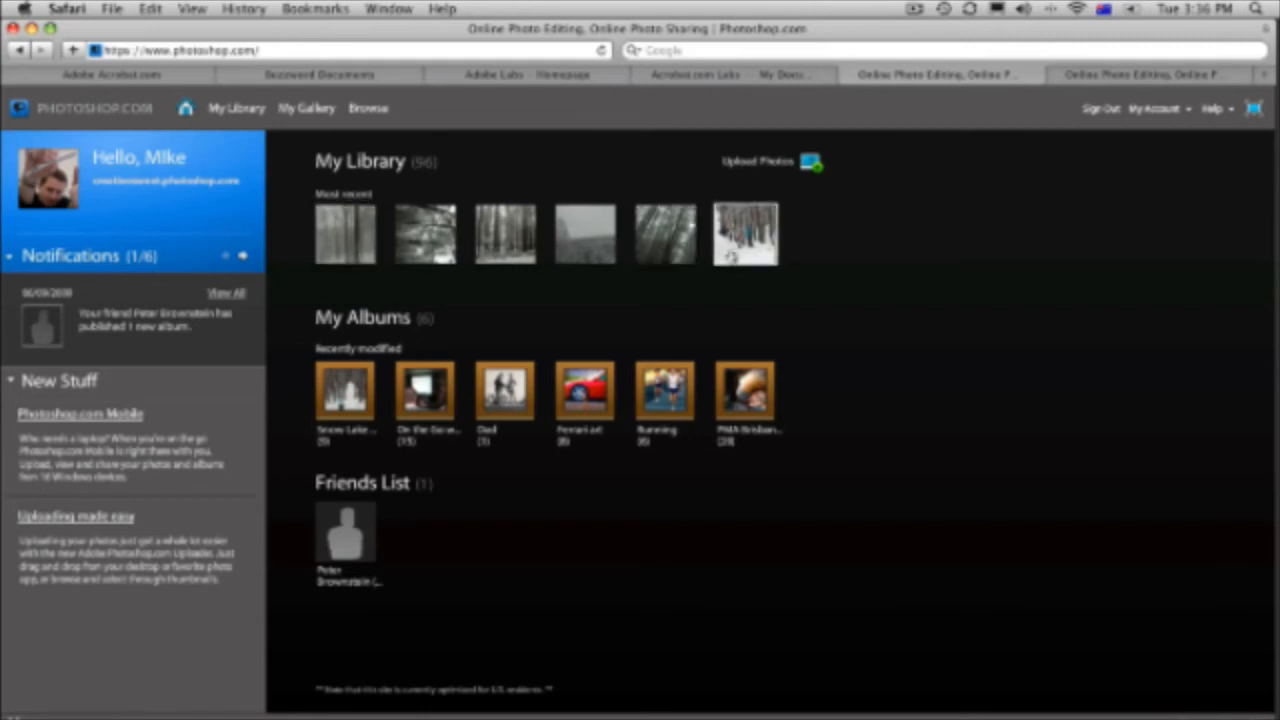
Step: Open the last Most recent thumbnail, the five-star snowman photo
{"action": "left_click", "coordinate": [745, 234]}
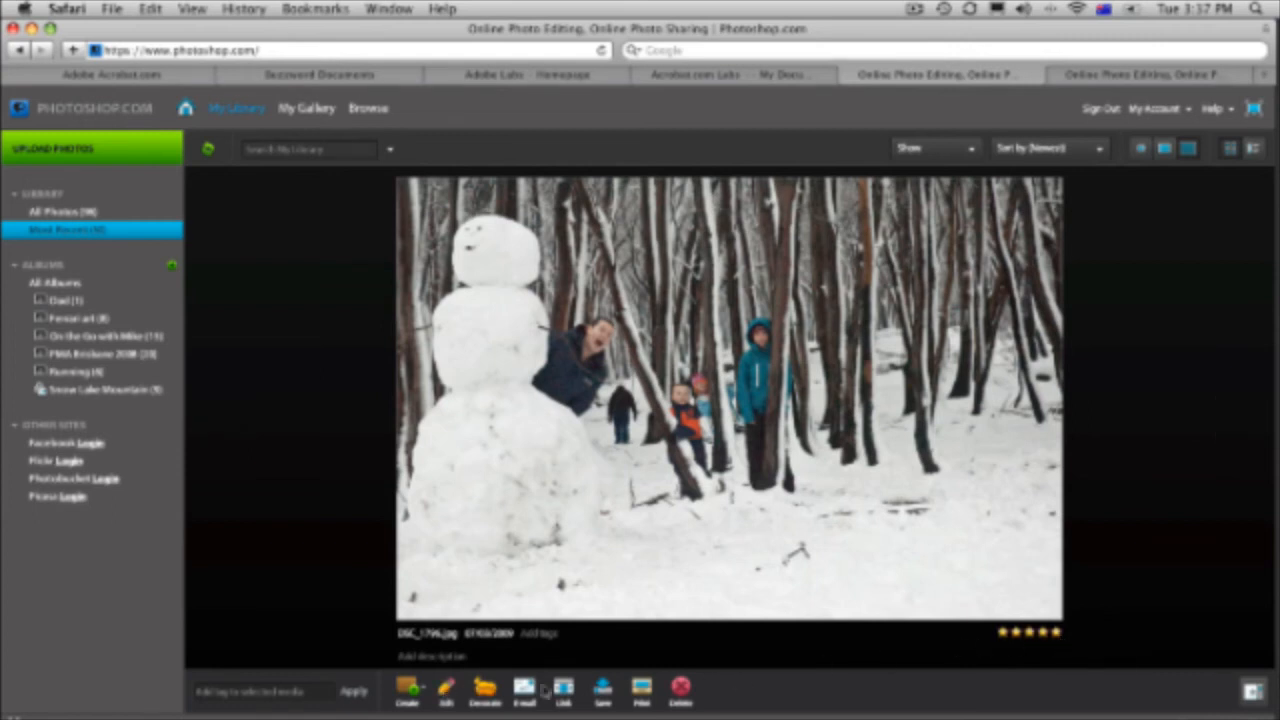
{"action": "mouse_move", "coordinate": [563, 690]}
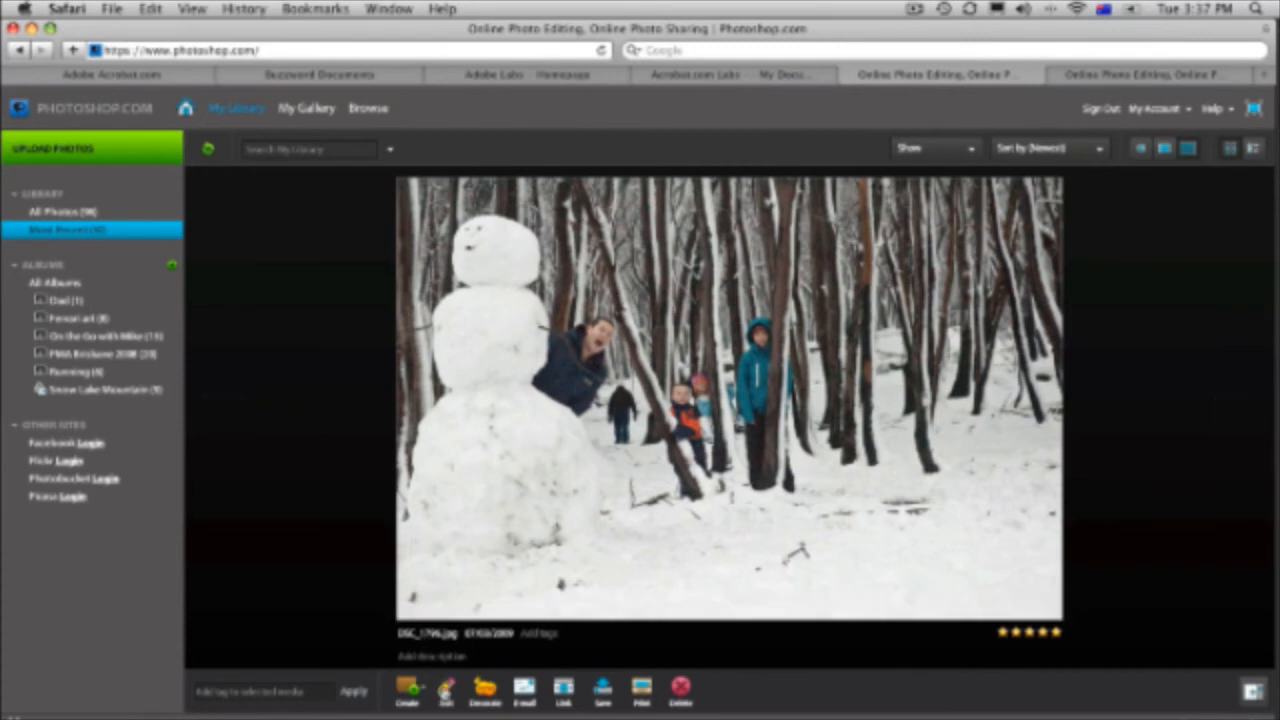
{"action": "left_click", "coordinate": [446, 690]}
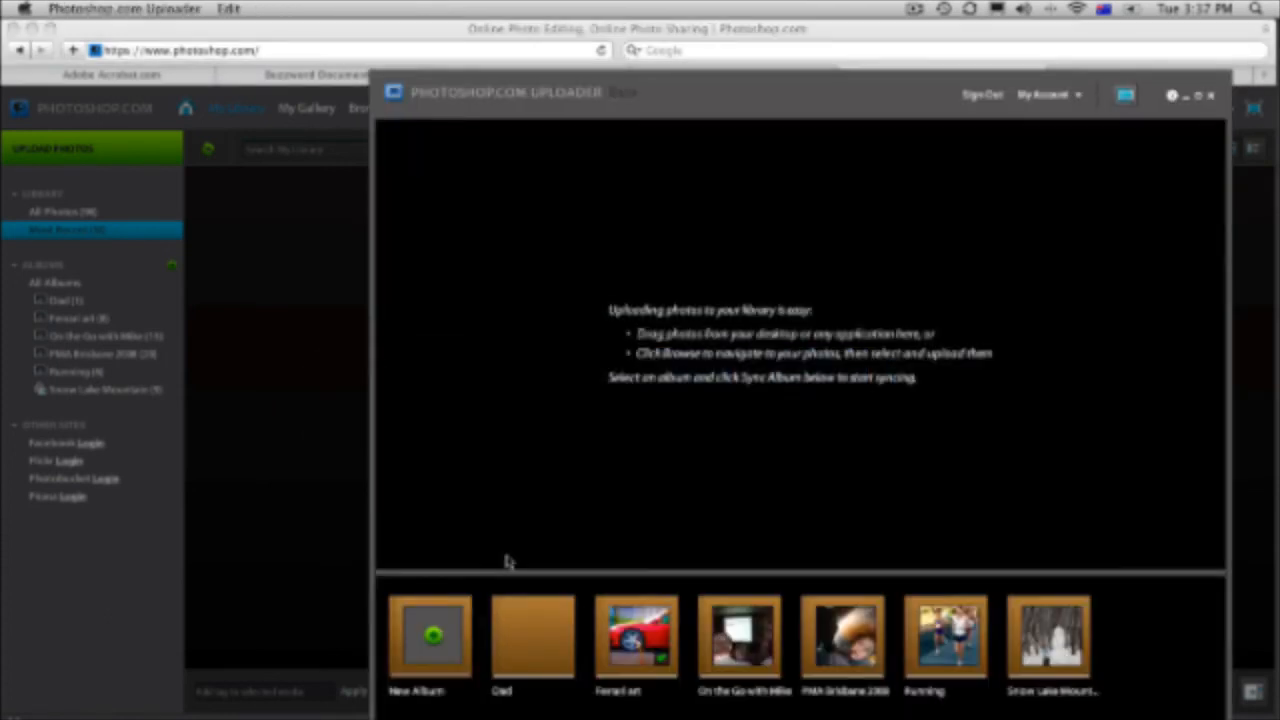
{"action": "mouse_move", "coordinate": [962, 488]}
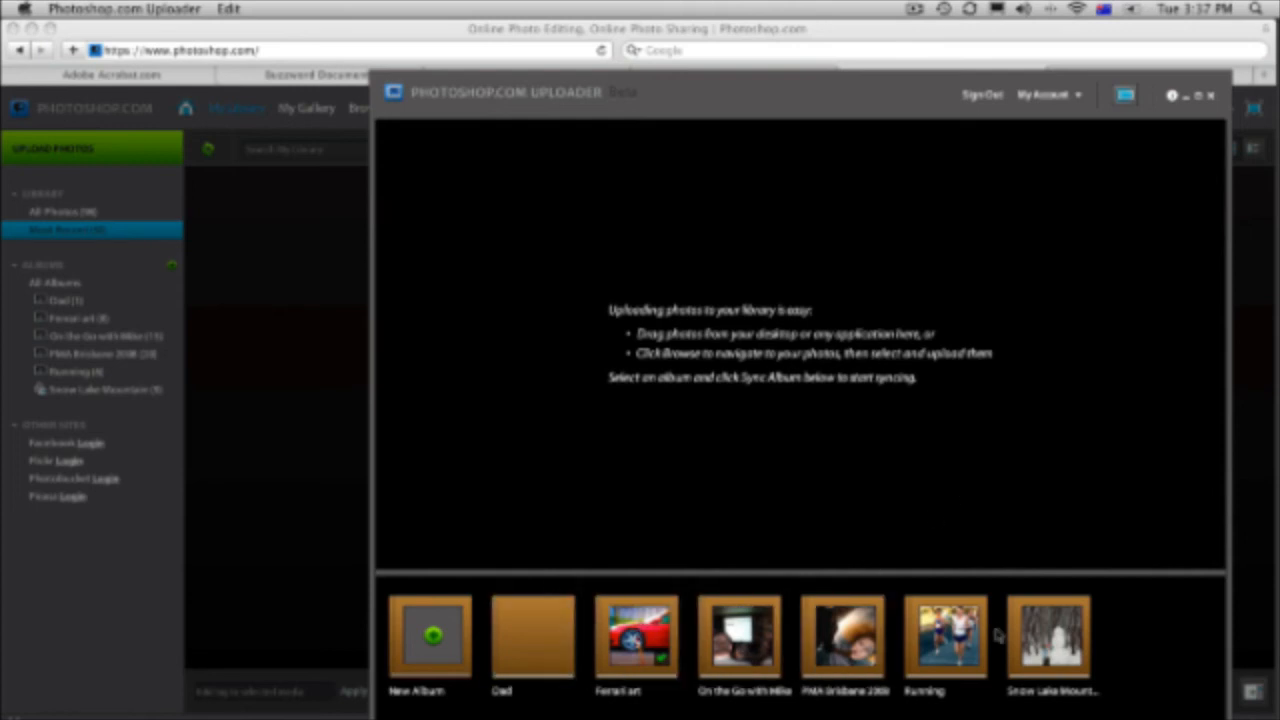
Step: Close the Photoshop.com Uploader window, returning to the snowman photo
{"action": "left_click", "coordinate": [945, 637]}
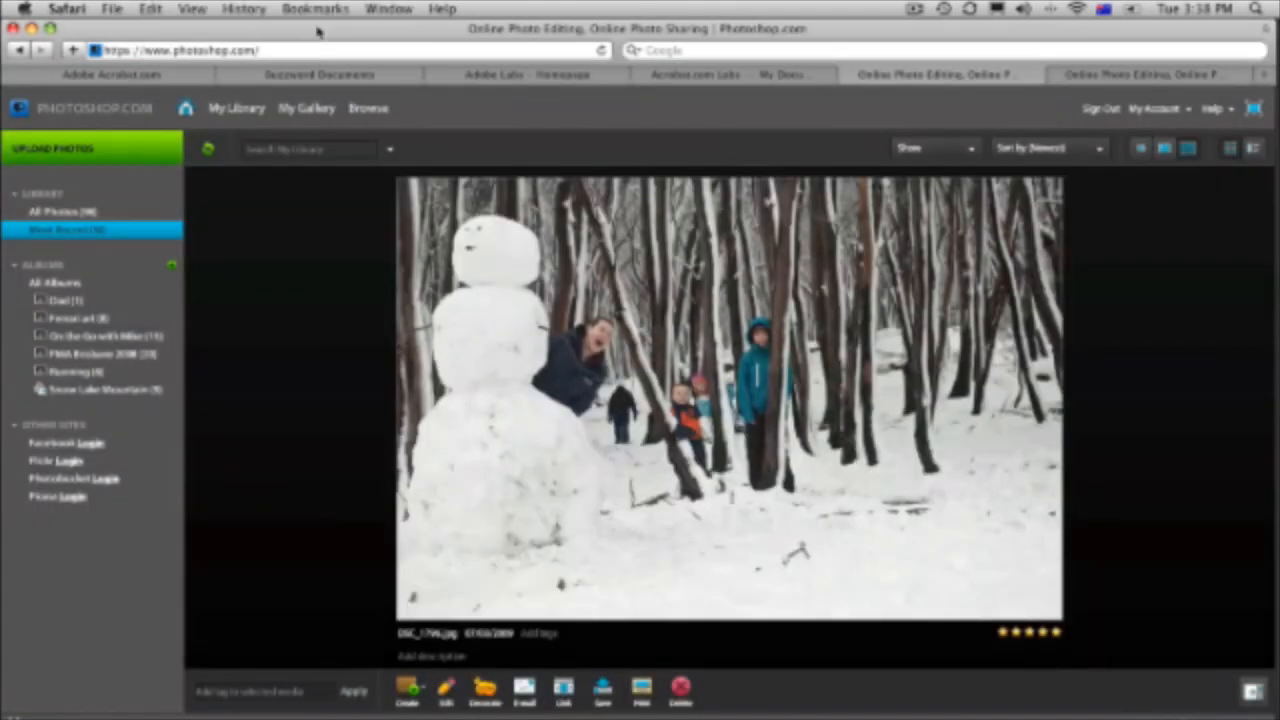
Step: Open the snowman photo in the editor and browse its basic, adjustment and advanced tools
{"action": "left_click", "coordinate": [446, 690]}
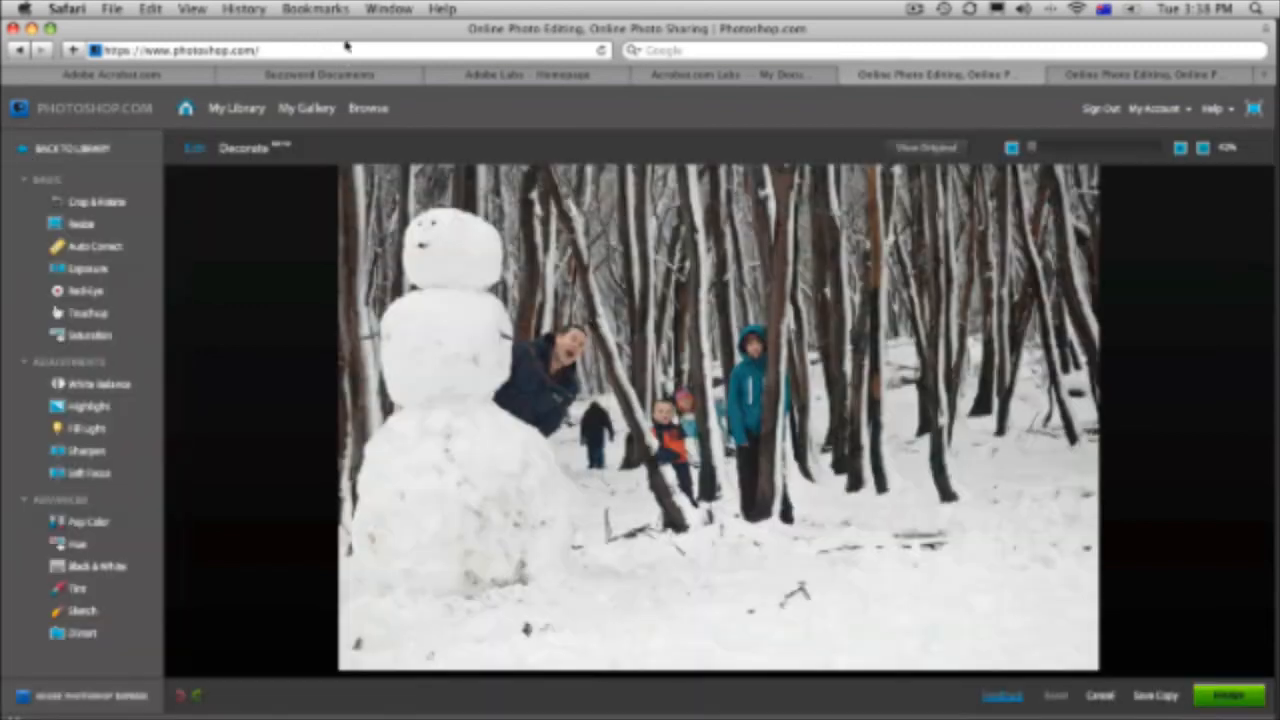
{"action": "left_click", "coordinate": [90, 335]}
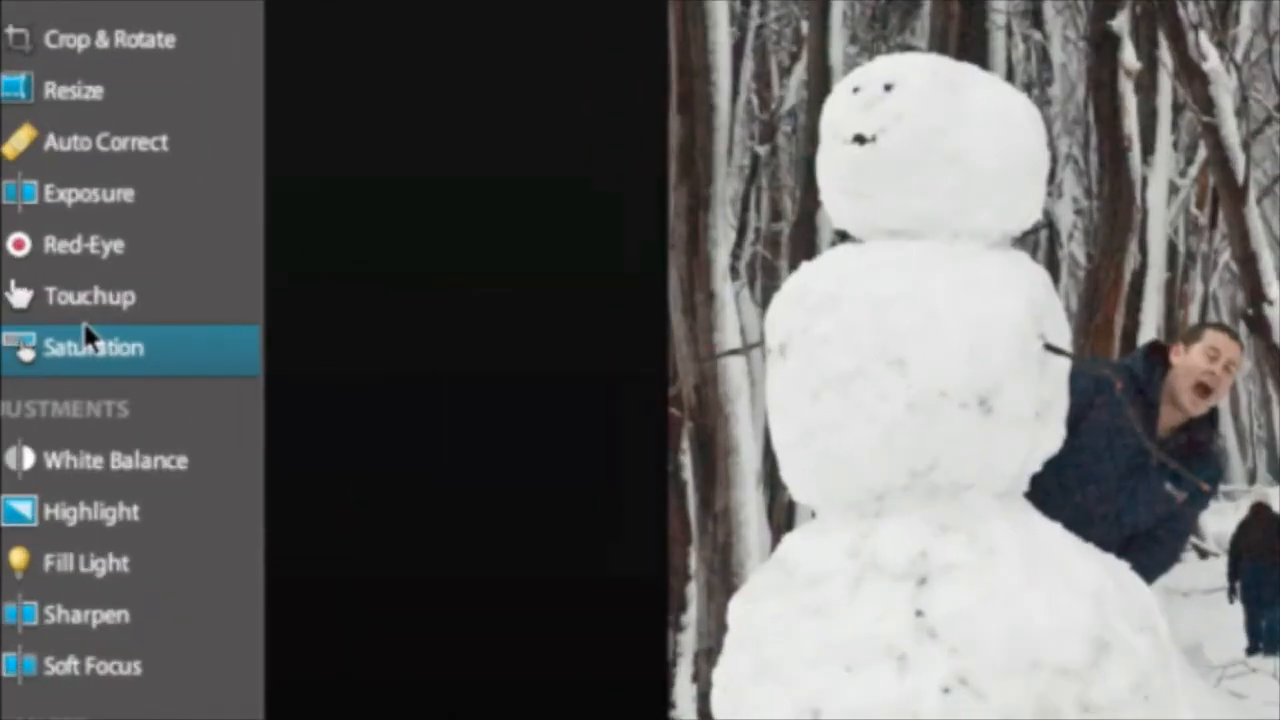
{"action": "left_click", "coordinate": [90, 193]}
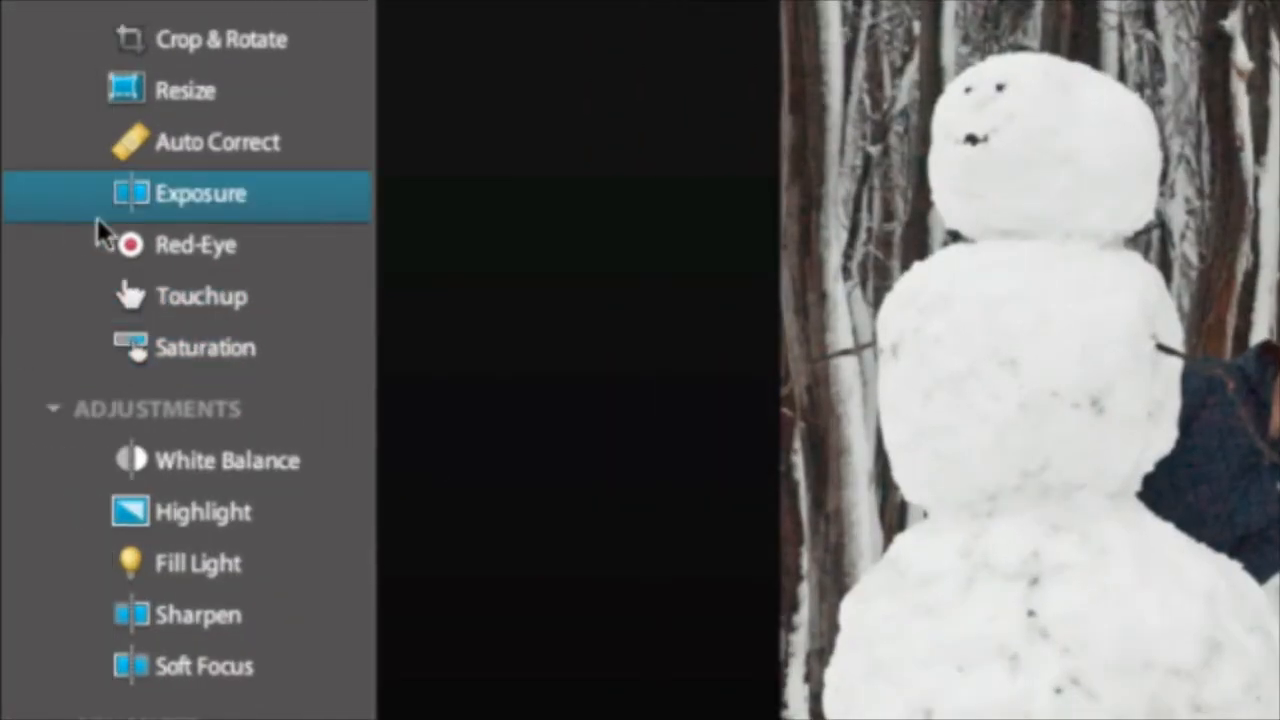
{"action": "left_click", "coordinate": [197, 614]}
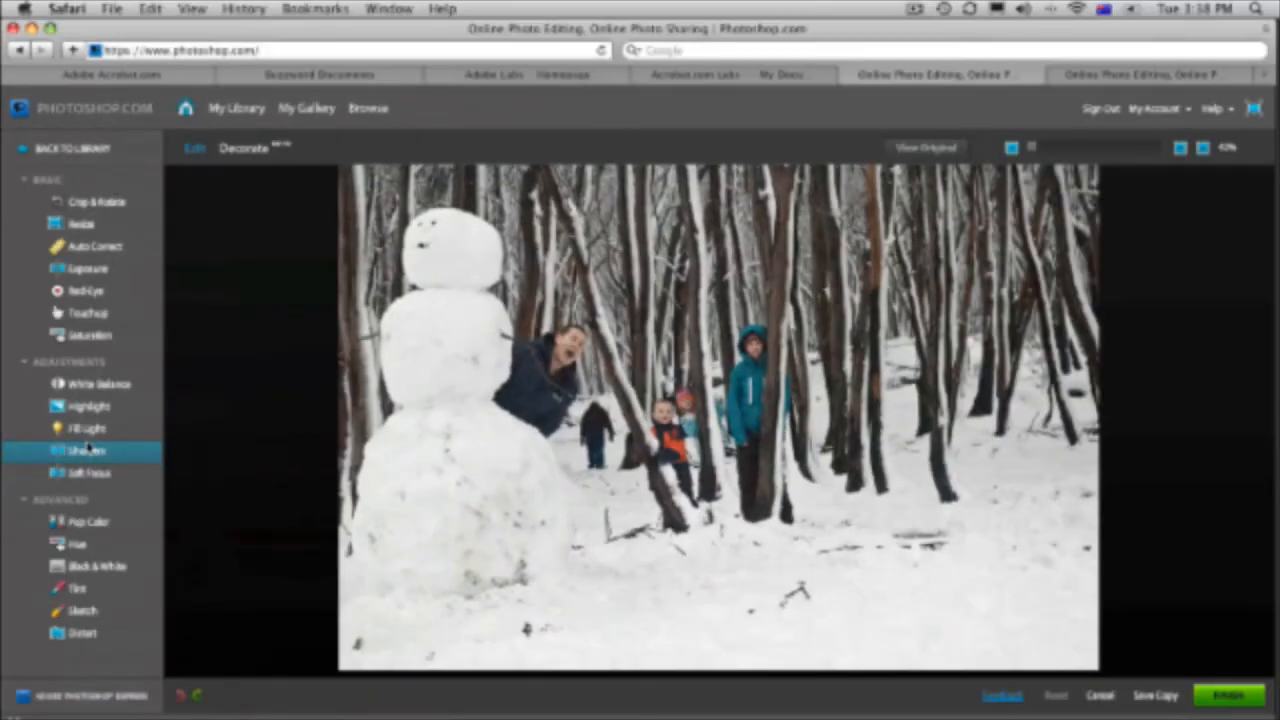
{"action": "mouse_move", "coordinate": [197, 445]}
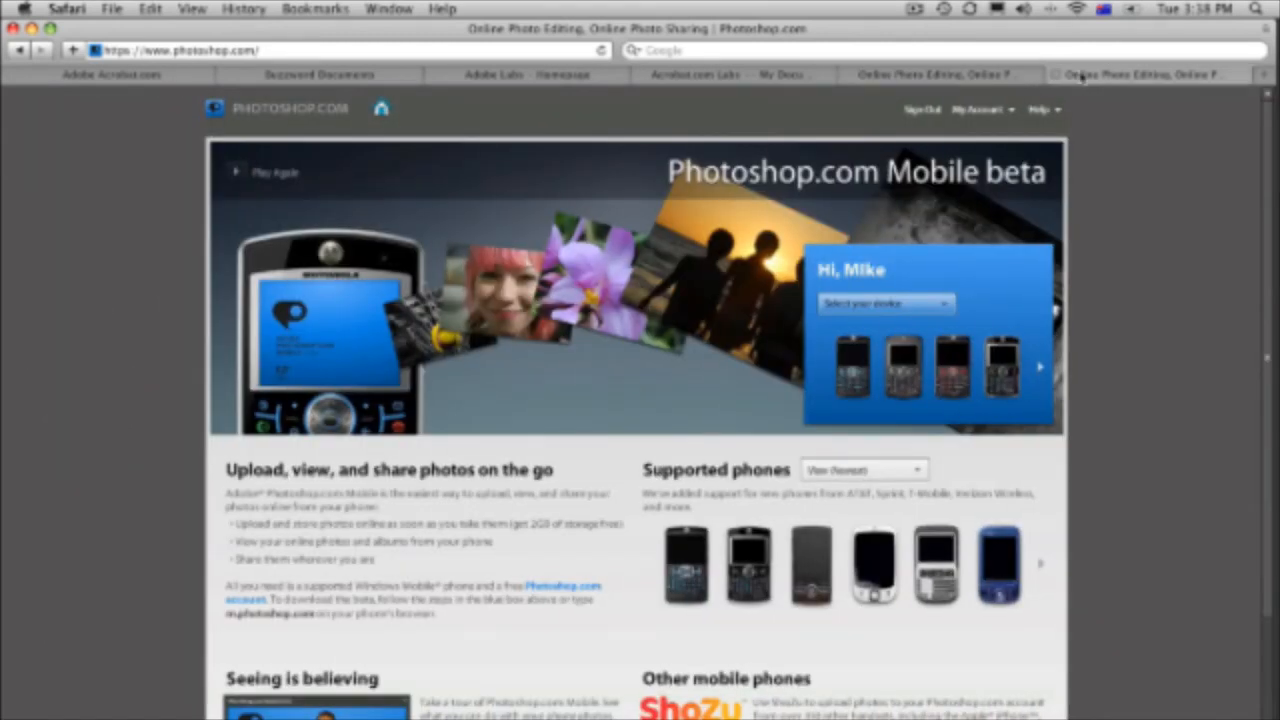
{"action": "mouse_move", "coordinate": [1085, 220]}
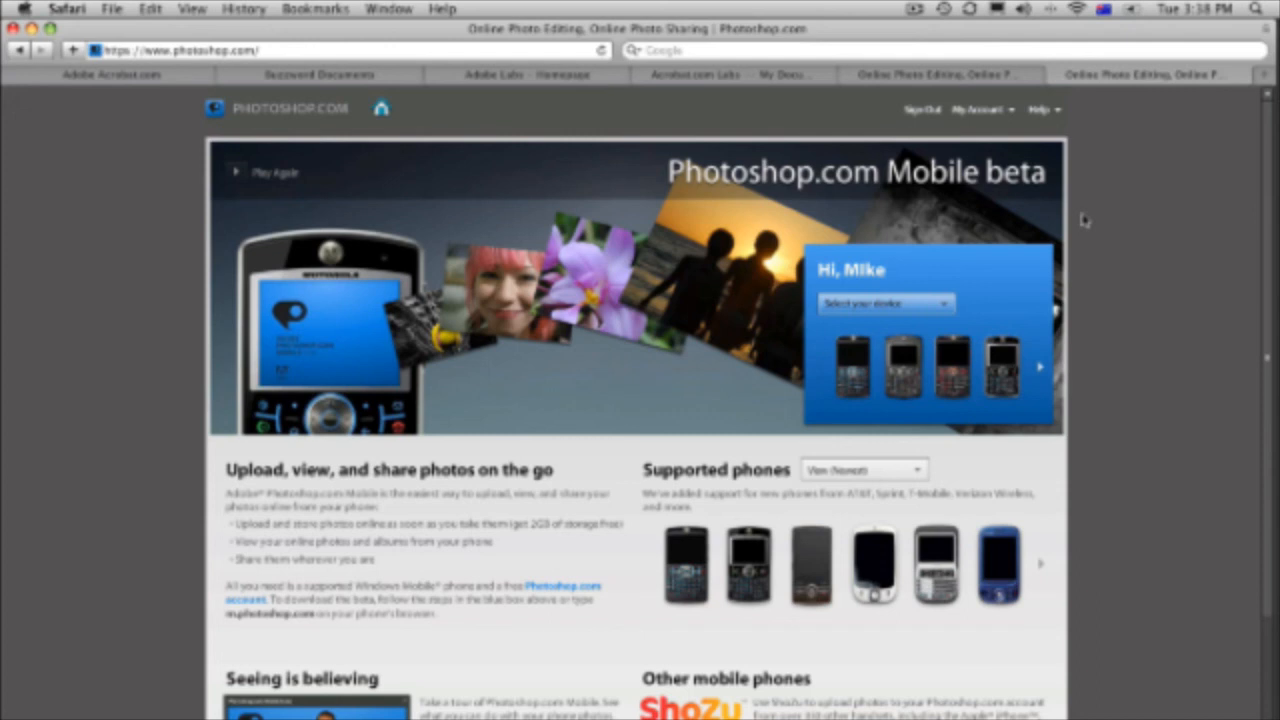
{"action": "mouse_move", "coordinate": [685, 565]}
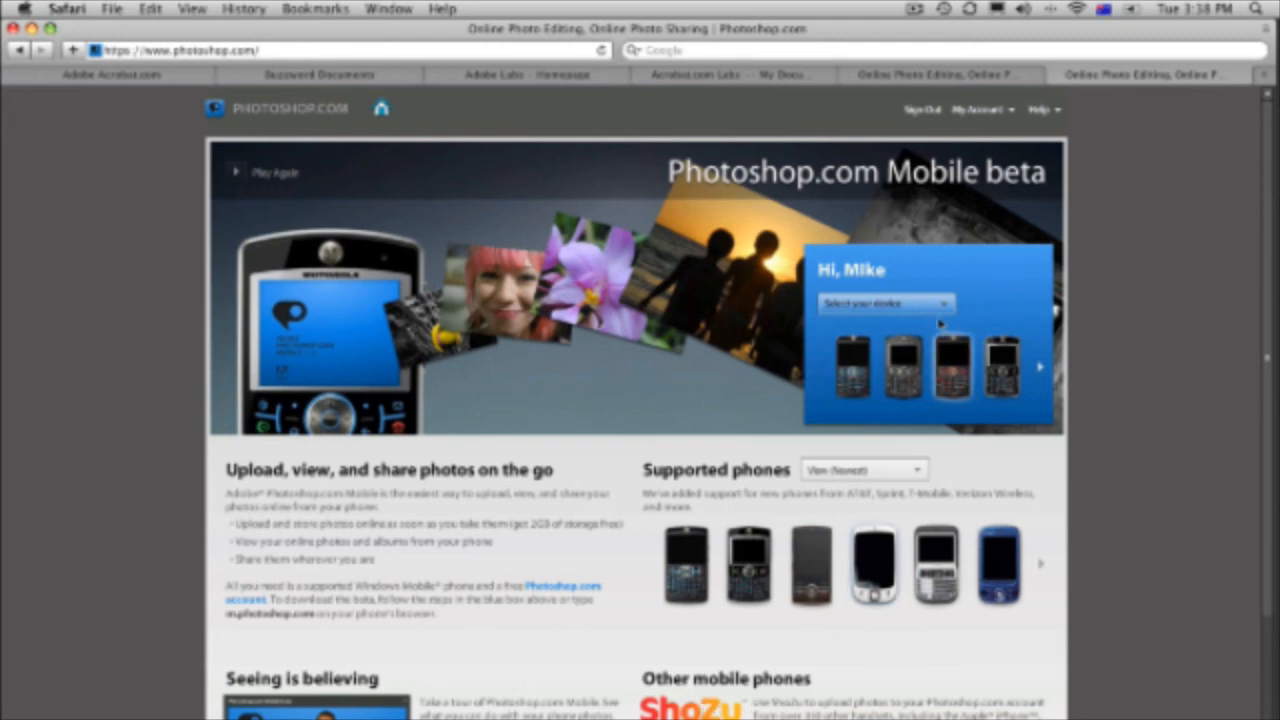
Step: Browse the 'Select your device' list and scroll through the Mobile beta page
{"action": "left_click", "coordinate": [885, 303]}
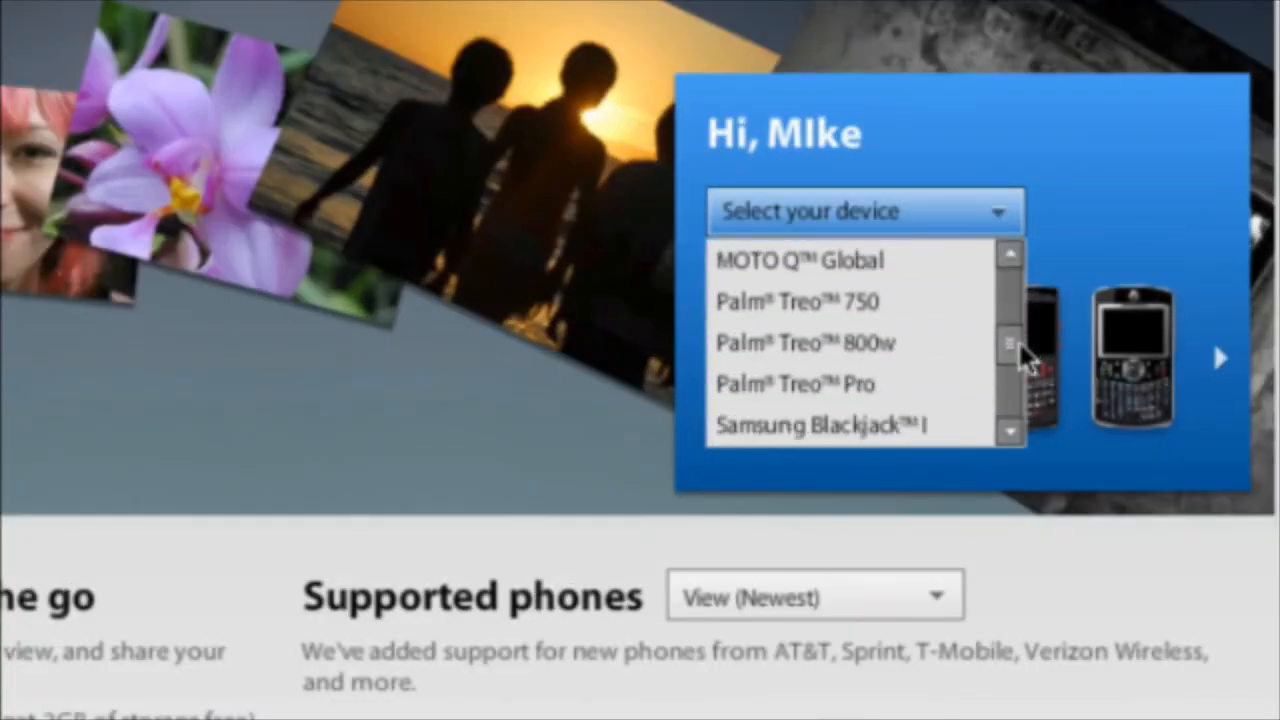
{"action": "left_click", "coordinate": [1009, 430]}
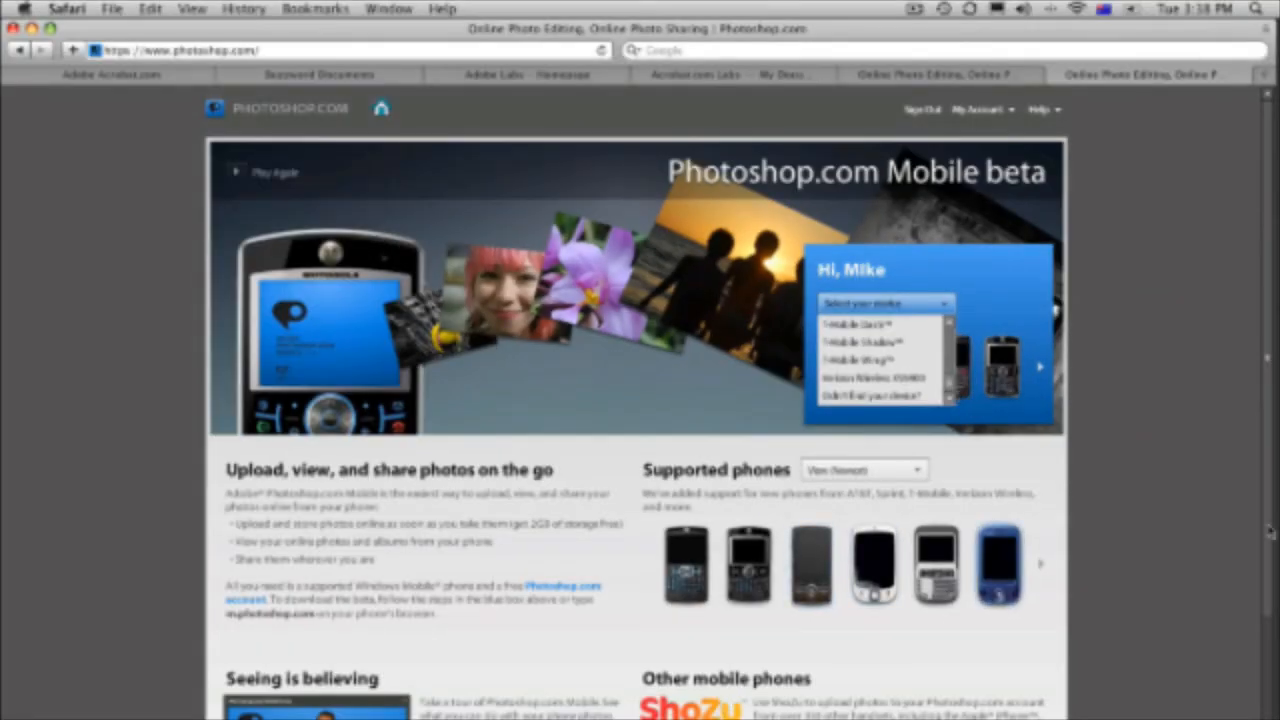
{"action": "scroll", "scroll_direction": "down", "scroll_amount": 3}
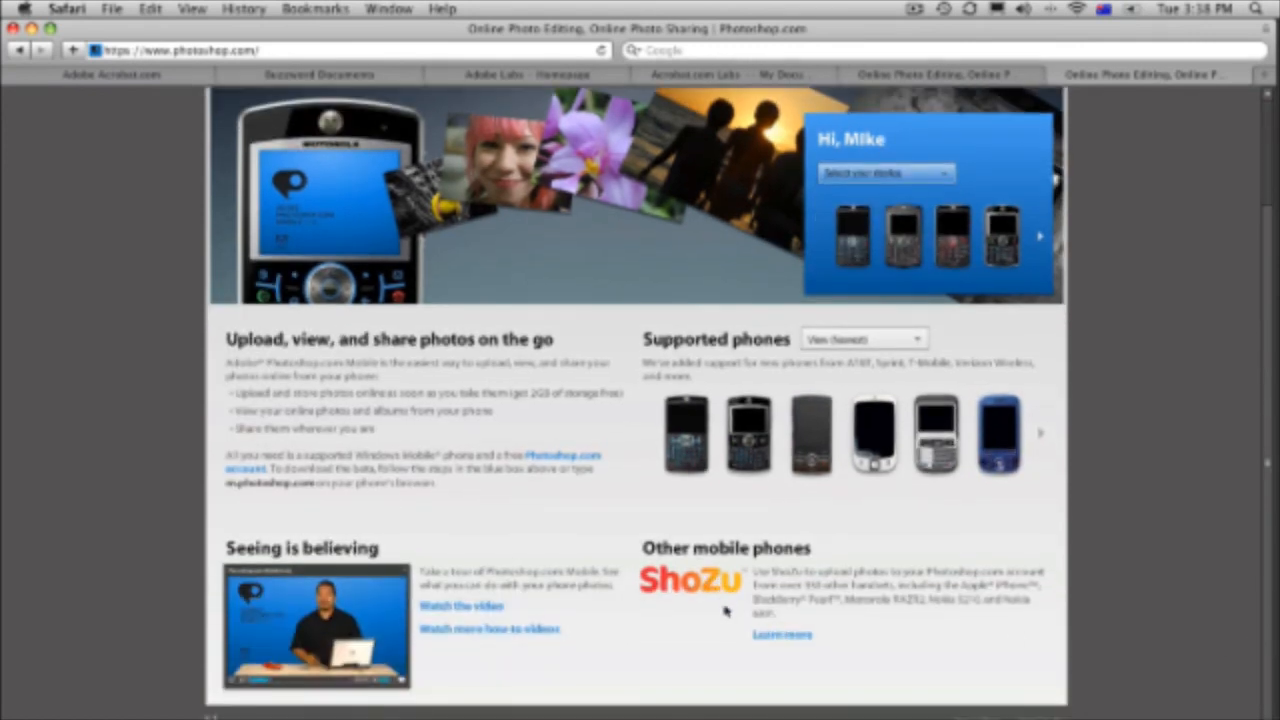
{"action": "mouse_move", "coordinate": [725, 613]}
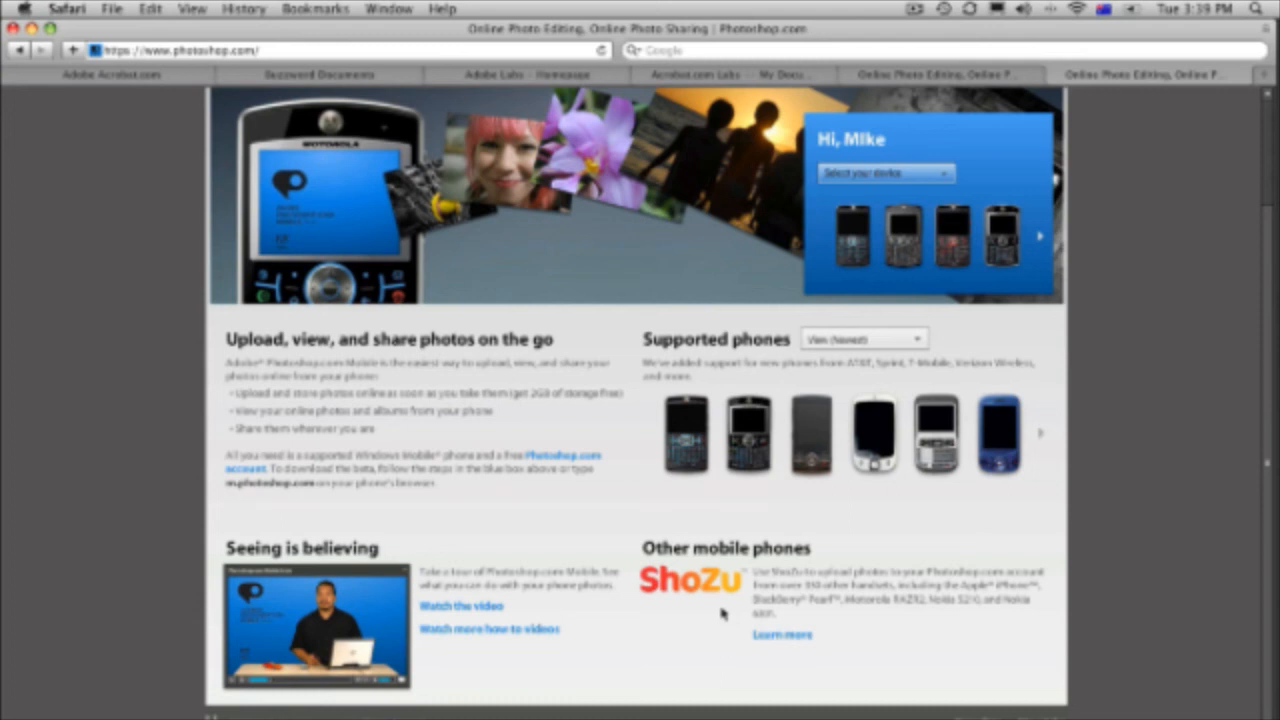
{"action": "mouse_move", "coordinate": [770, 50]}
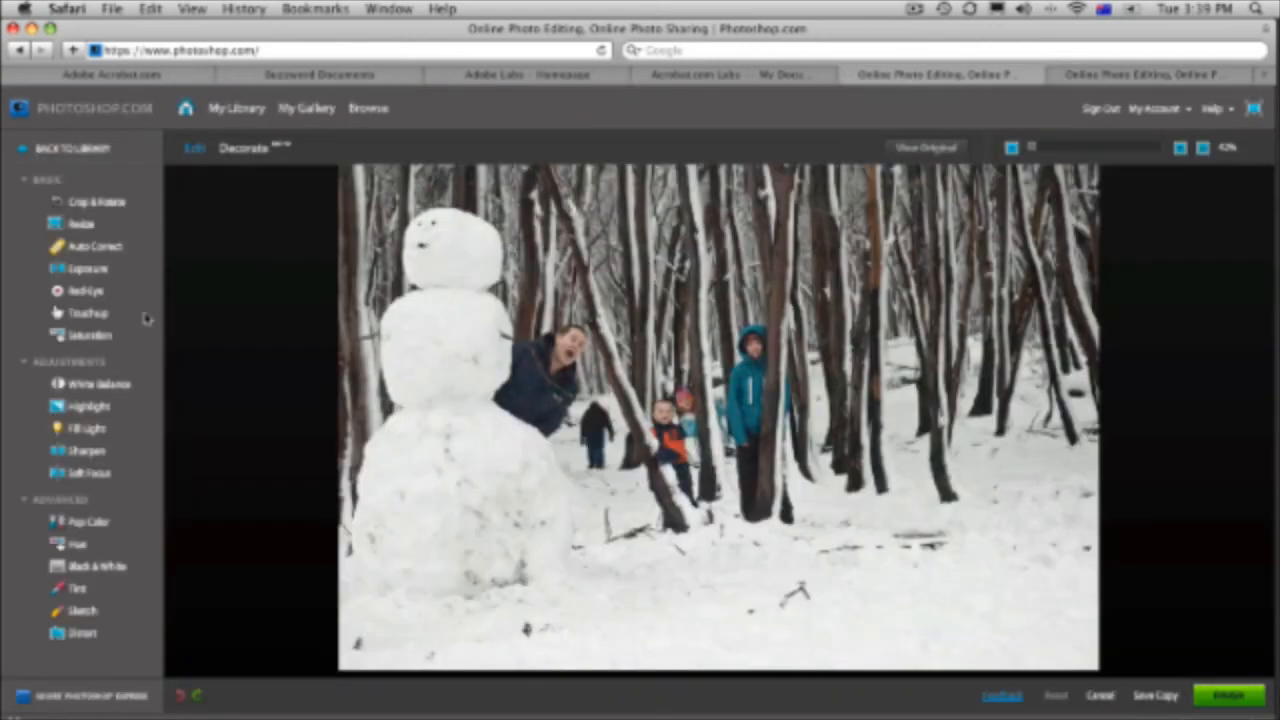
{"action": "mouse_move", "coordinate": [87, 313]}
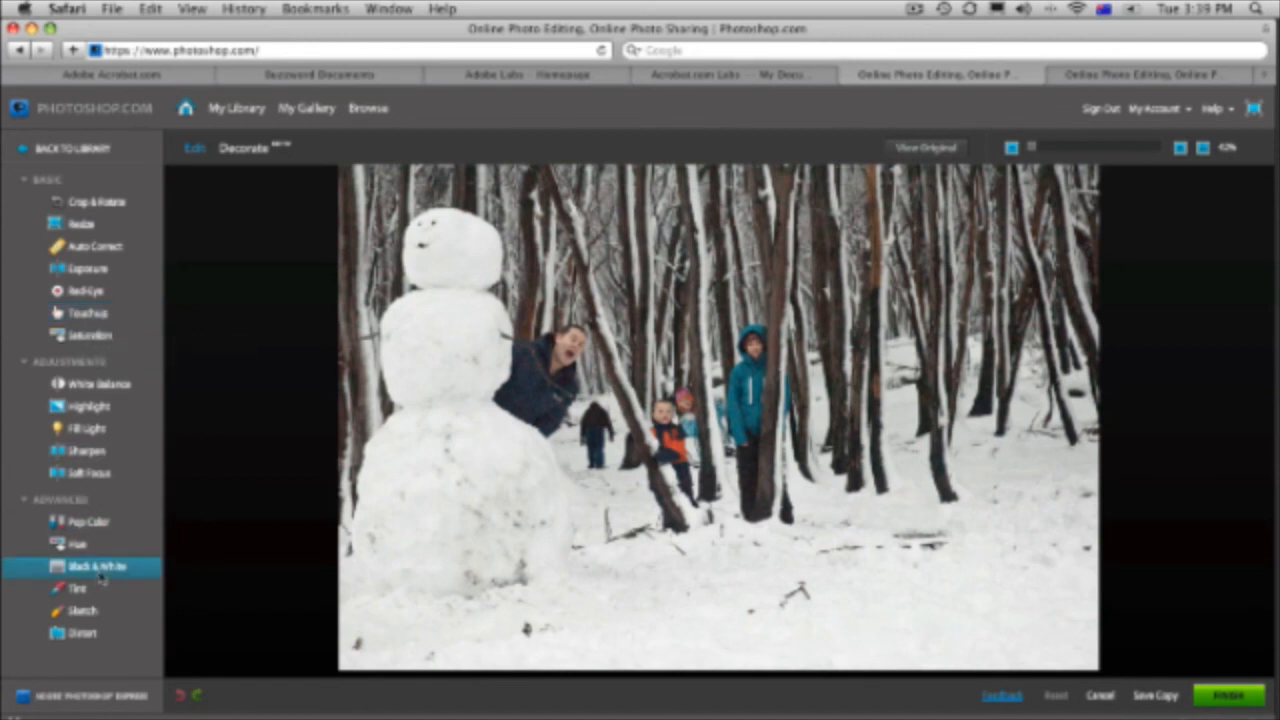
Step: Apply the Advanced Black & White effect to the snowman photo
{"action": "left_click", "coordinate": [98, 566]}
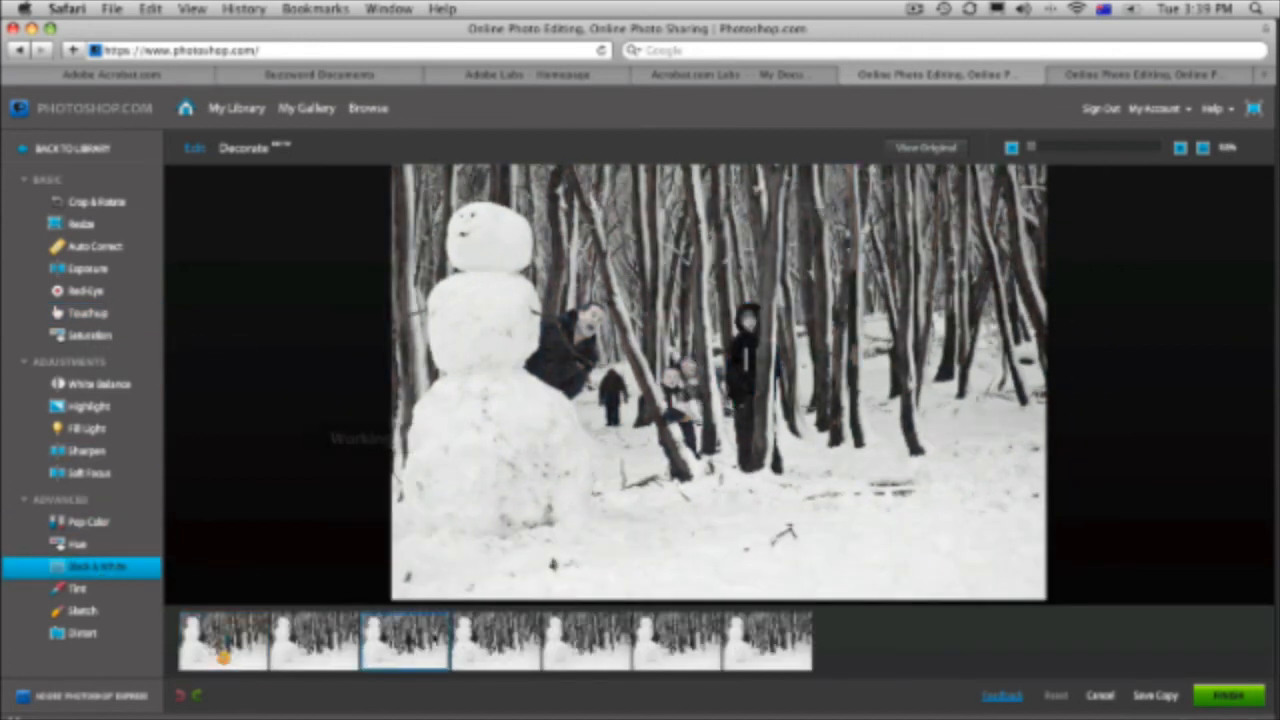